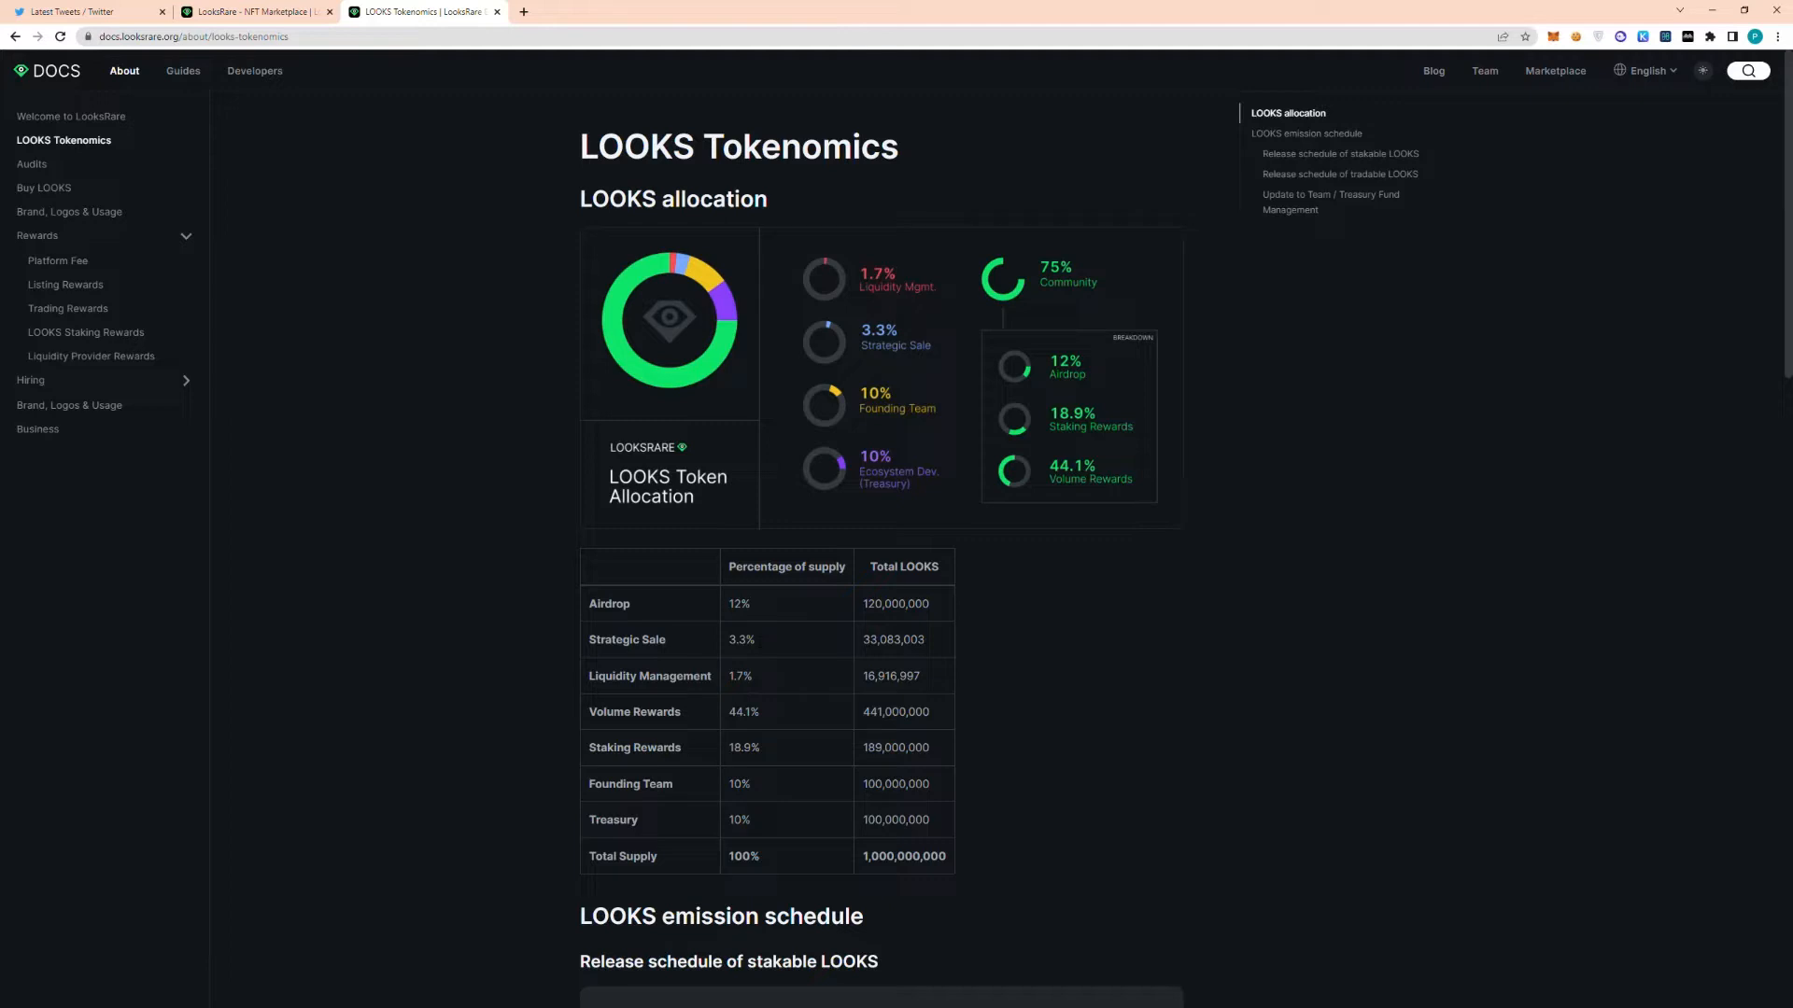
mouse_move(758, 644)
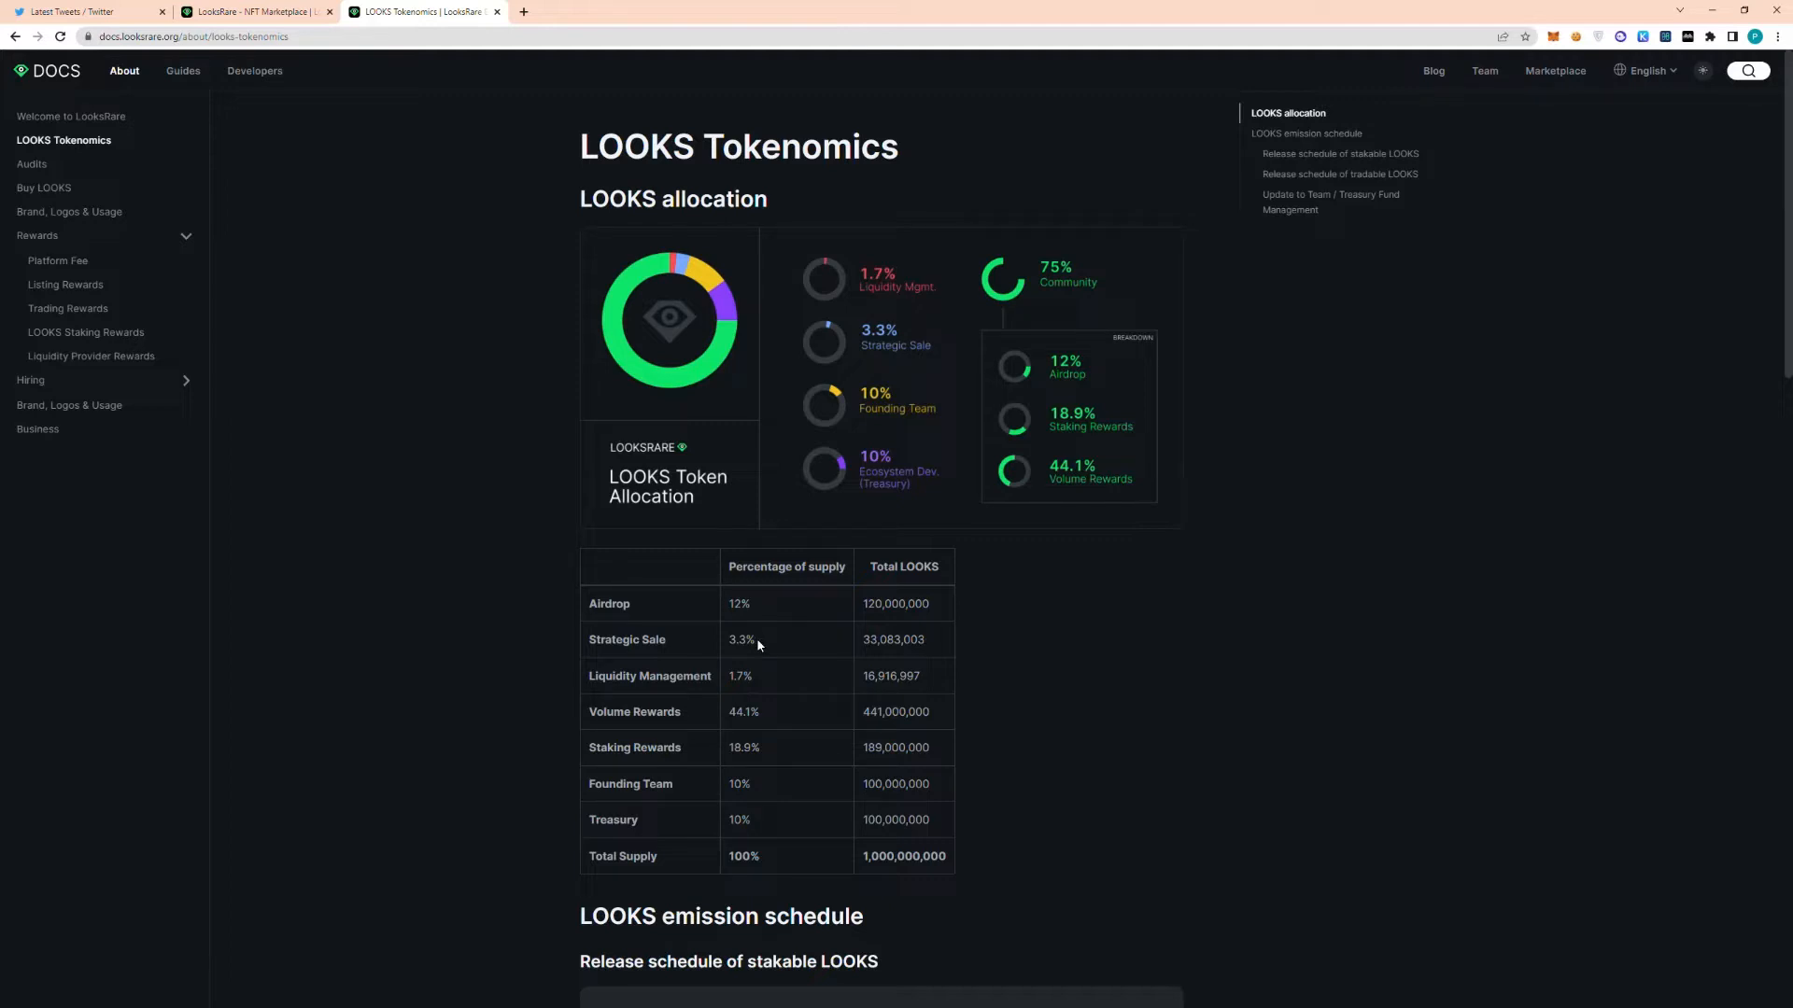
mouse_move(939, 653)
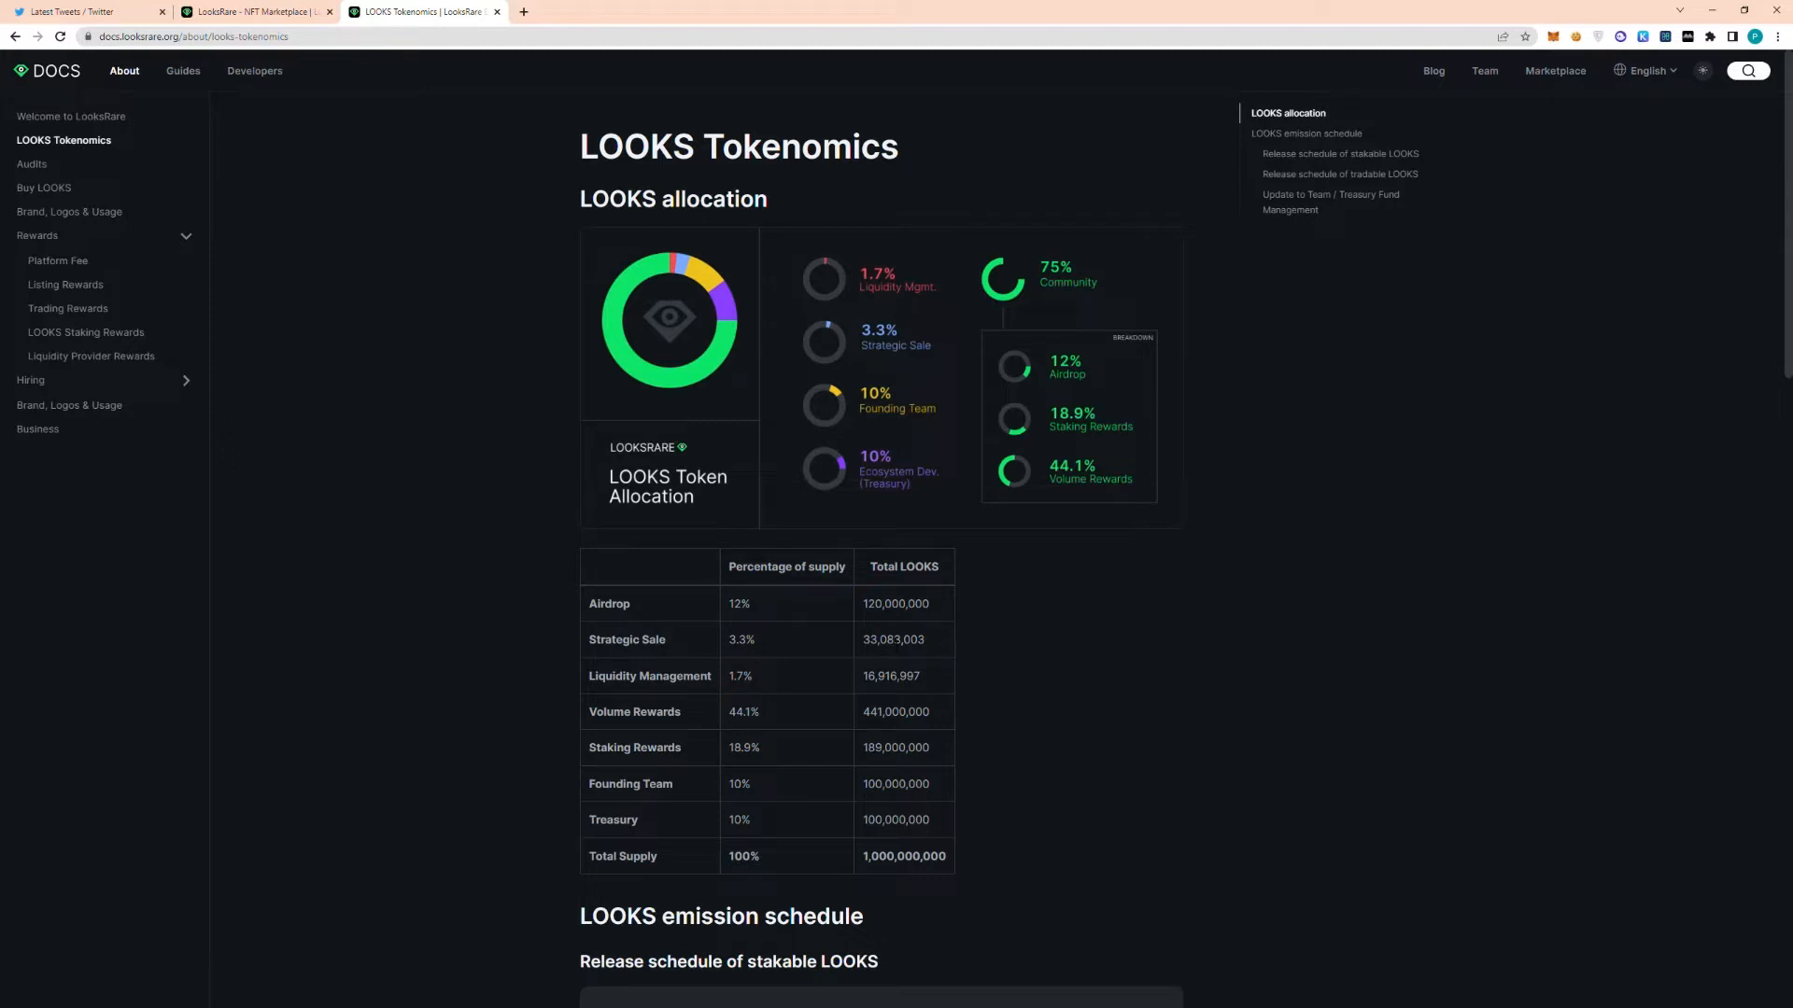
- Scroll the tokenomics page down to the stakable and tradable LOOKS release schedule charts
scroll("down", 3)
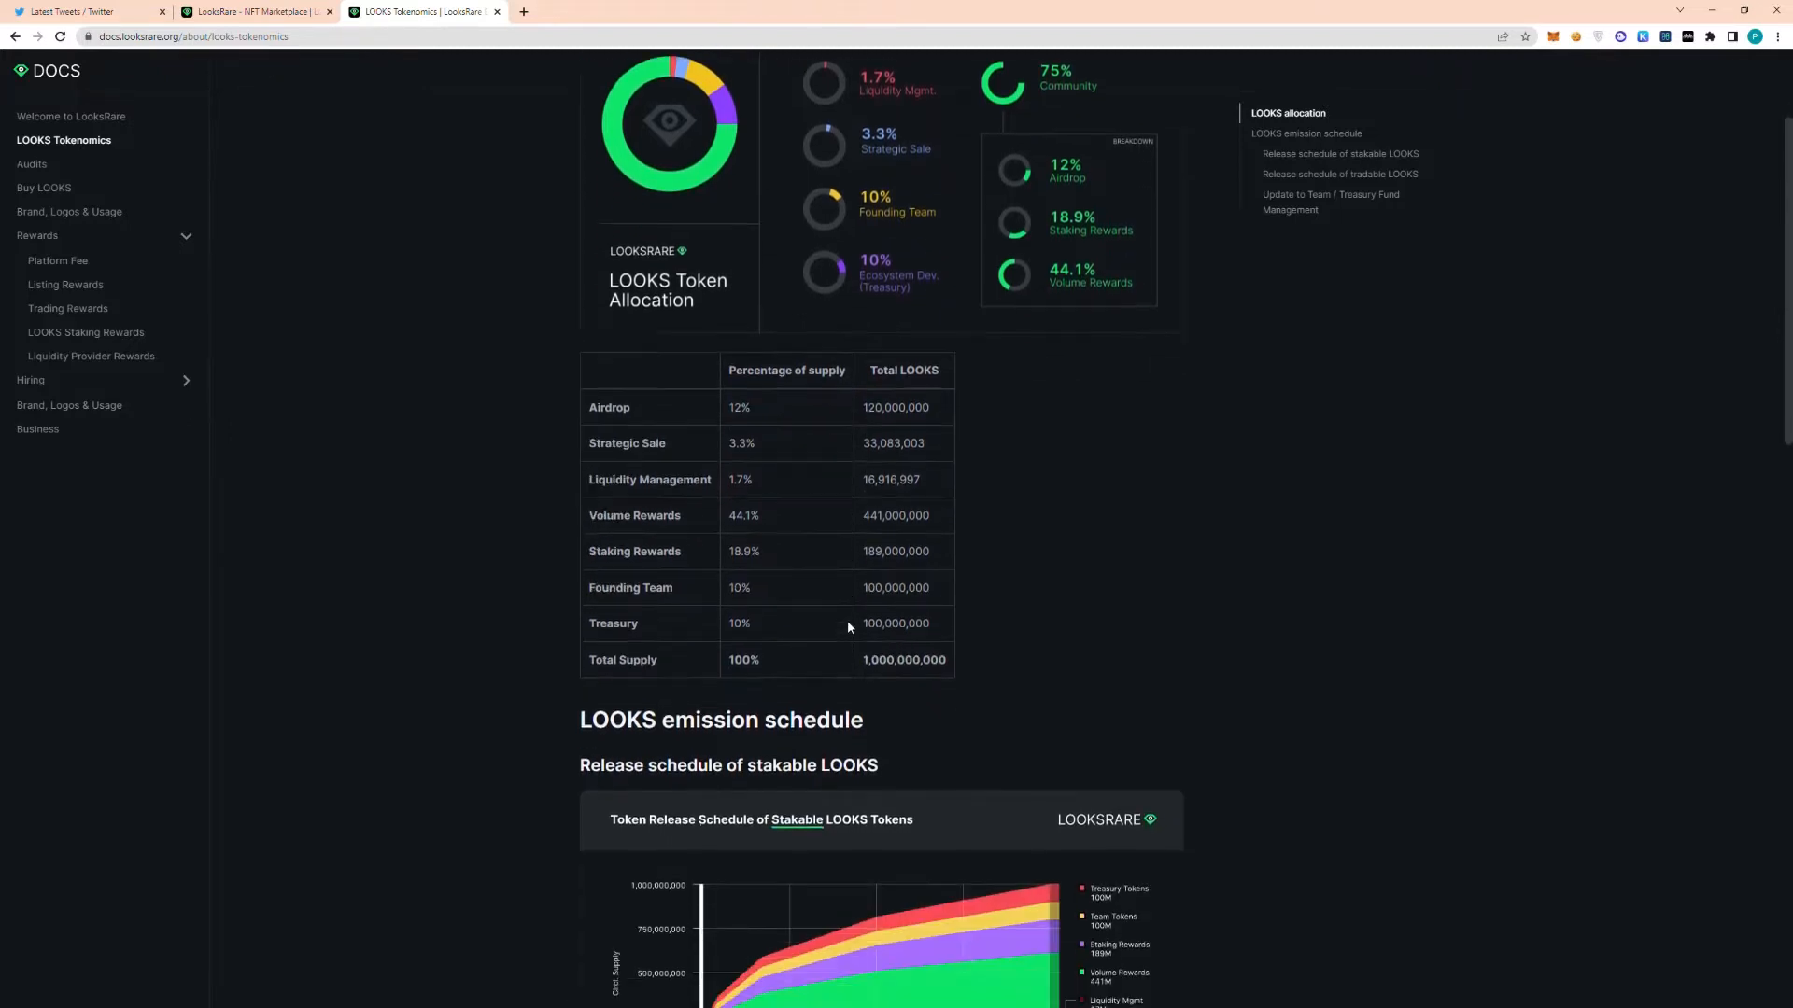
scroll("down", 3)
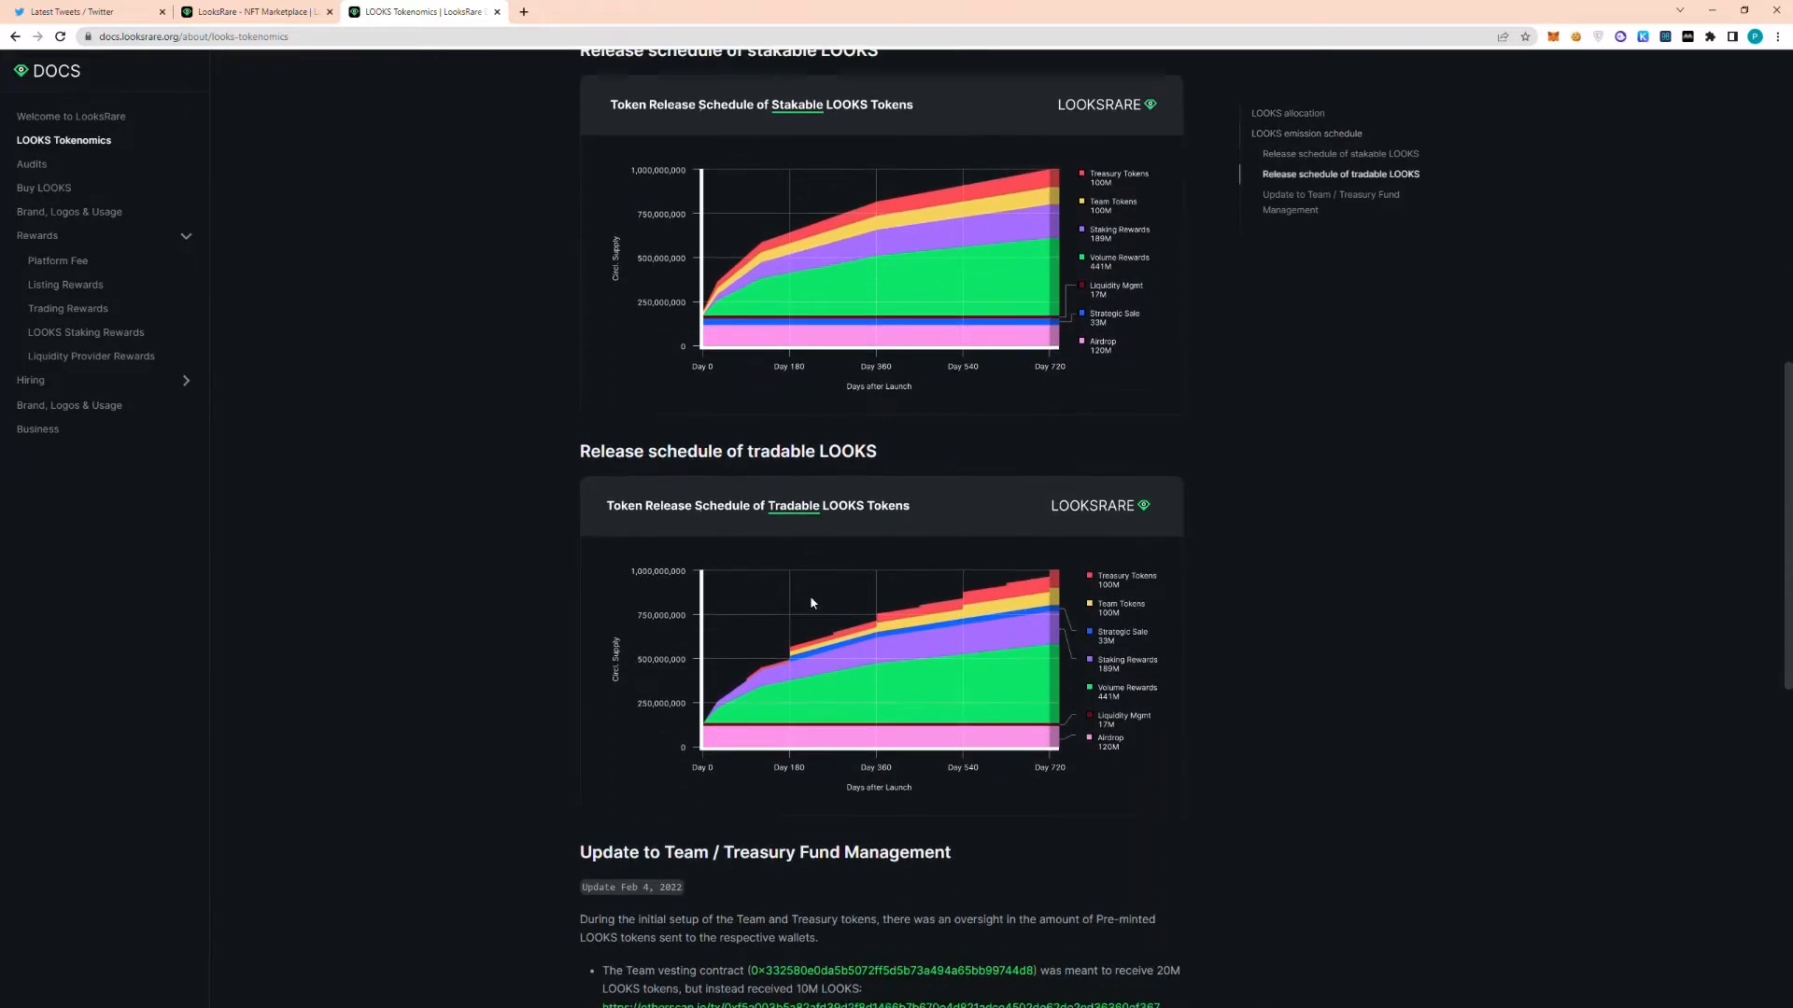
mouse_move(818, 605)
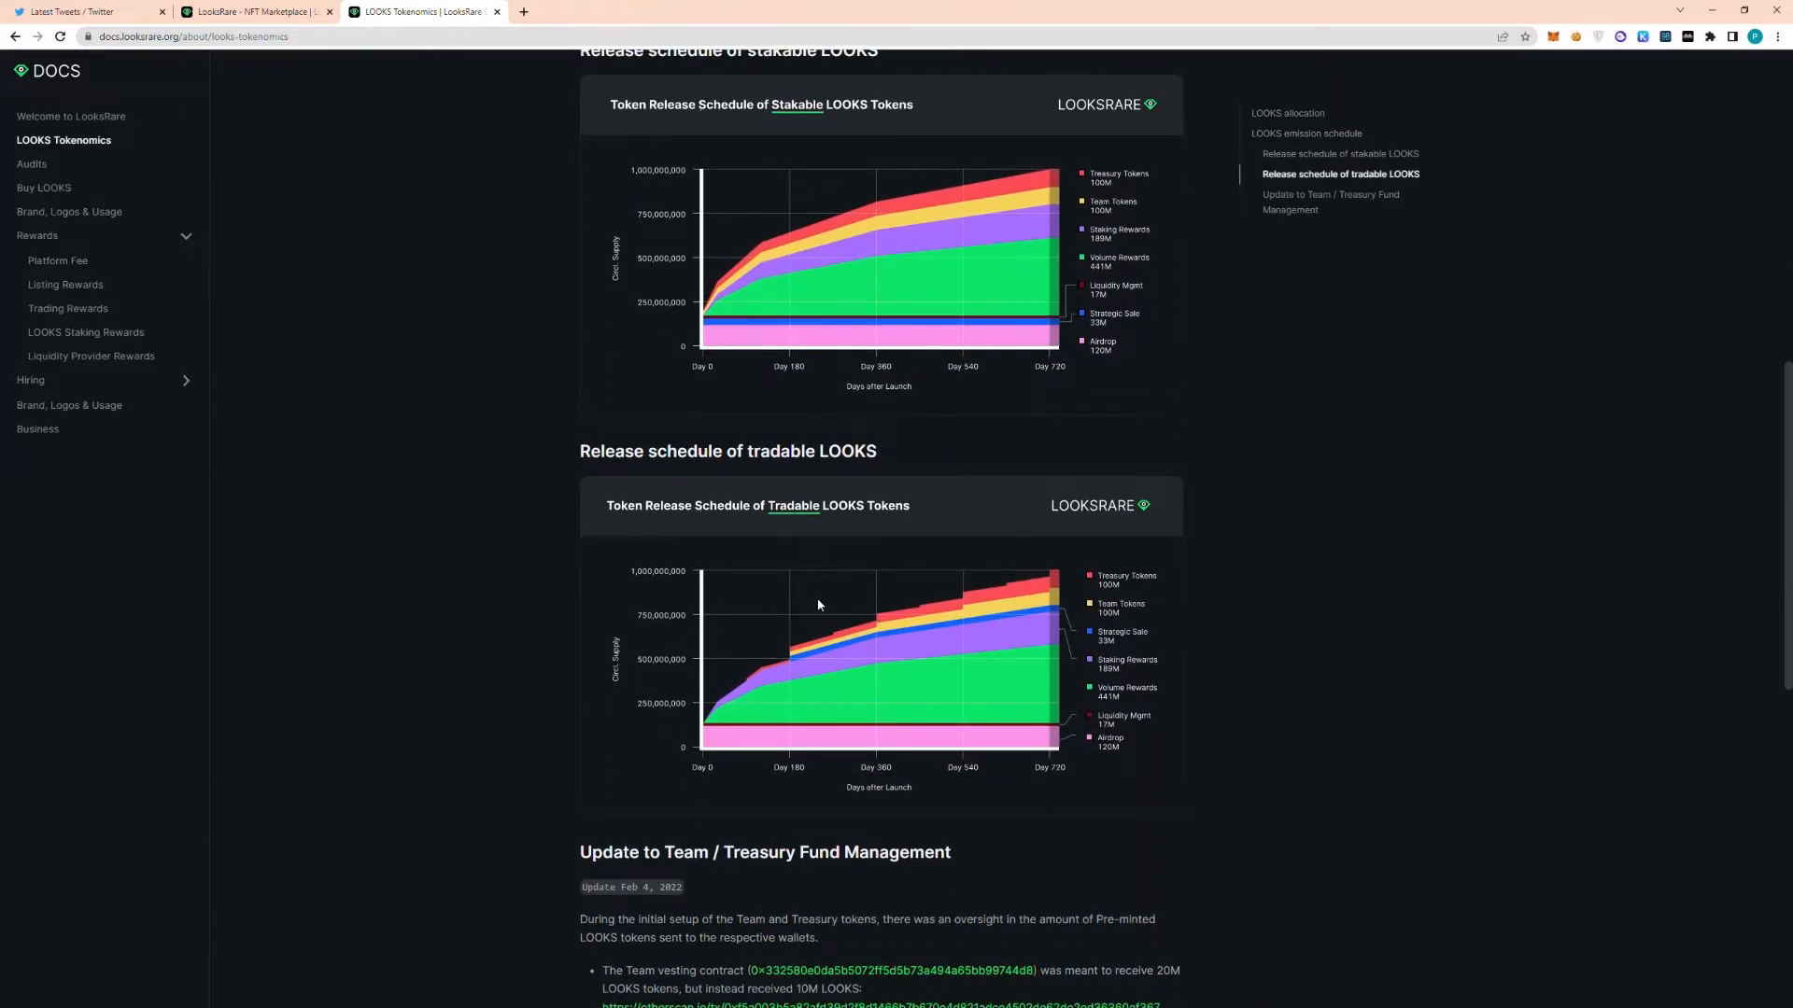
mouse_move(861, 607)
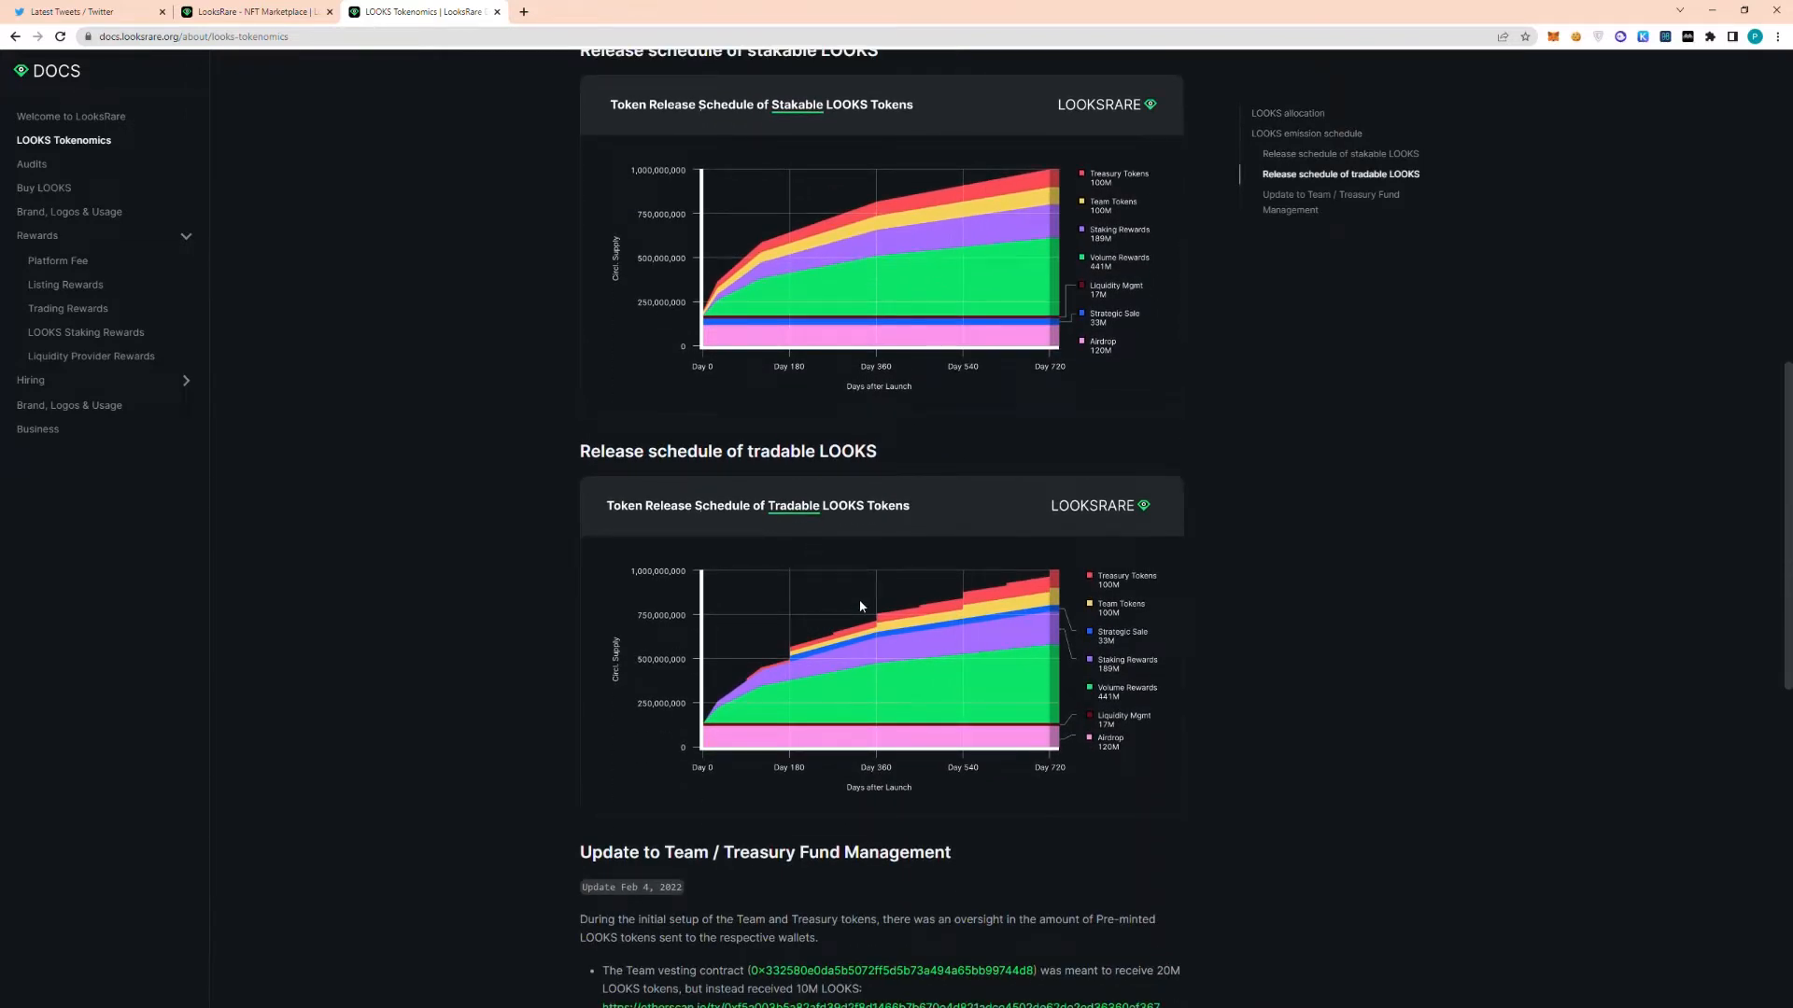
mouse_move(788, 758)
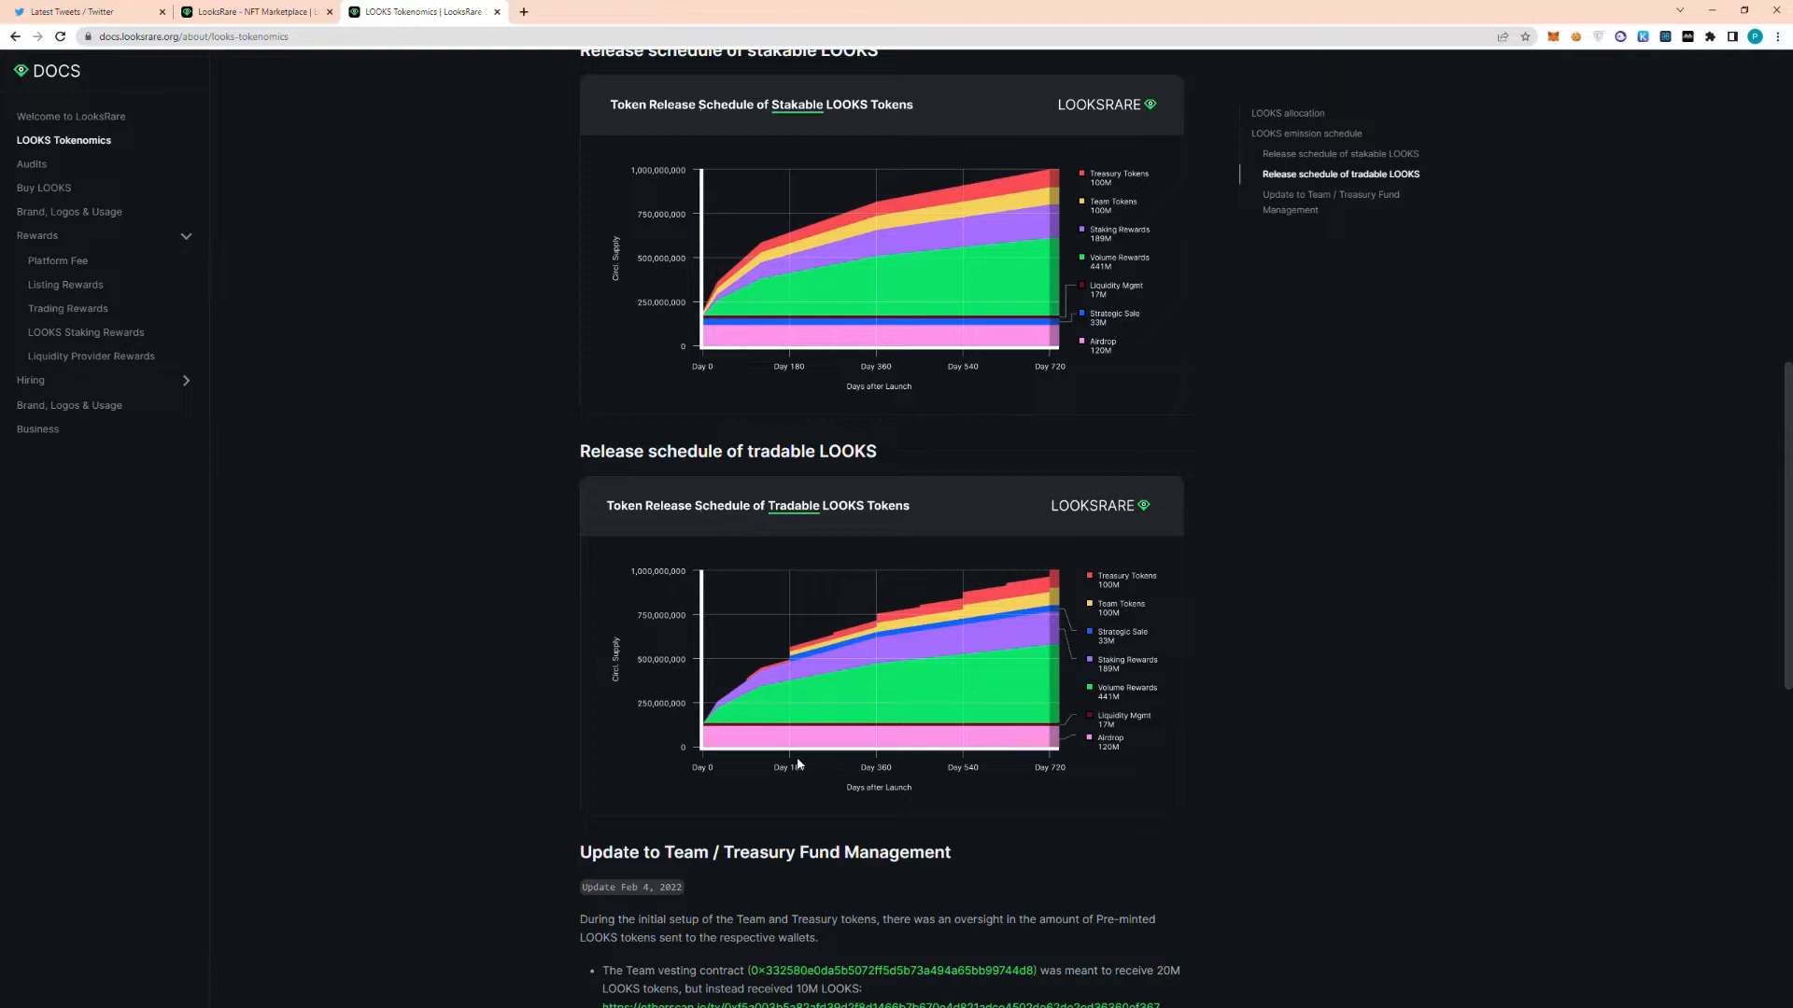
mouse_move(679, 750)
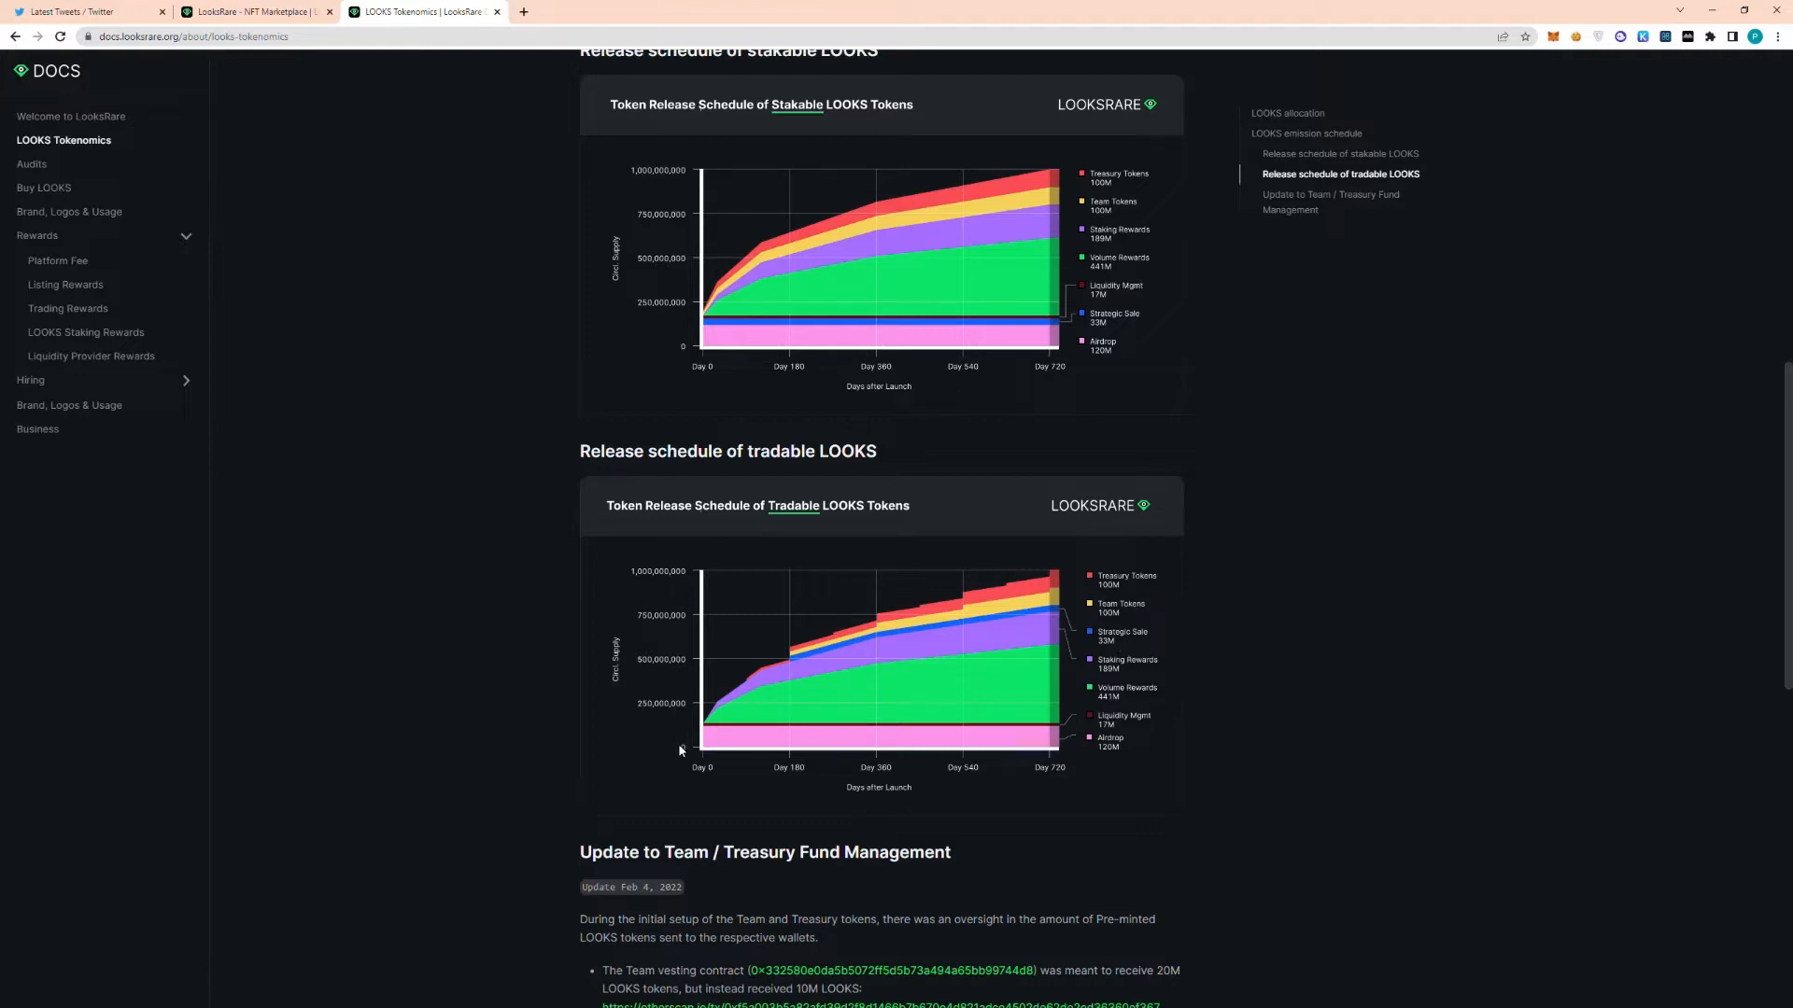
mouse_move(795, 669)
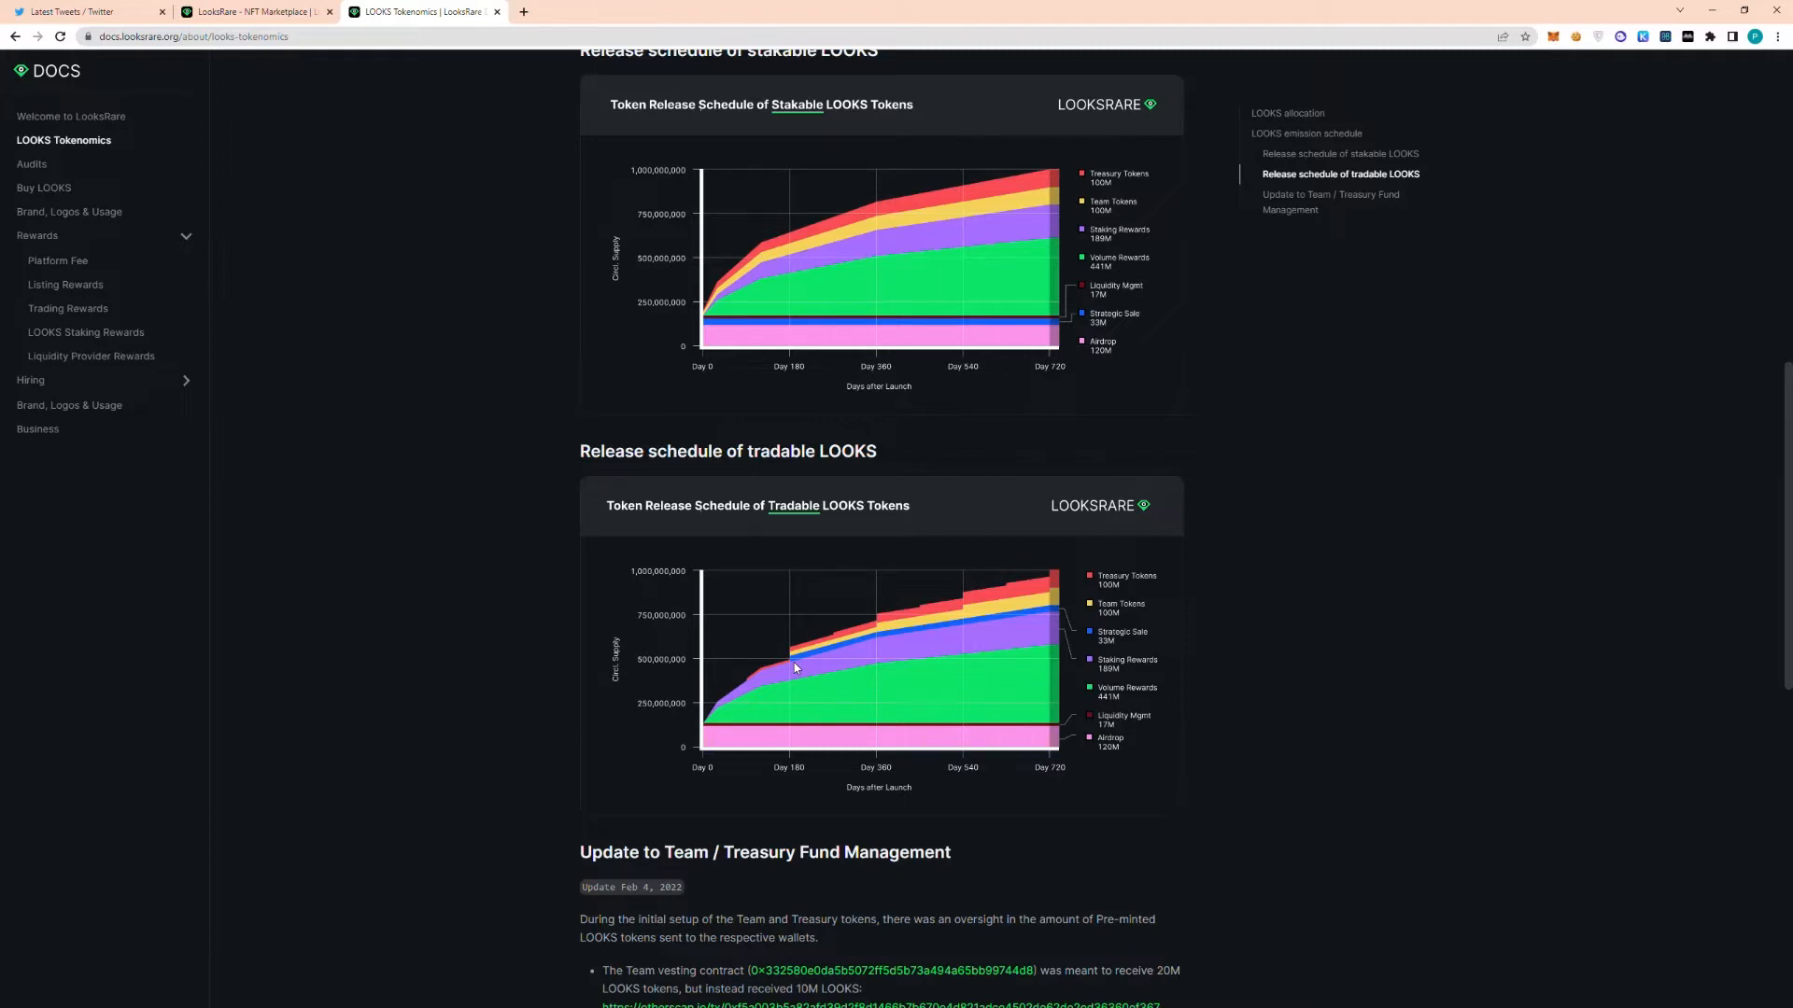
mouse_move(788, 663)
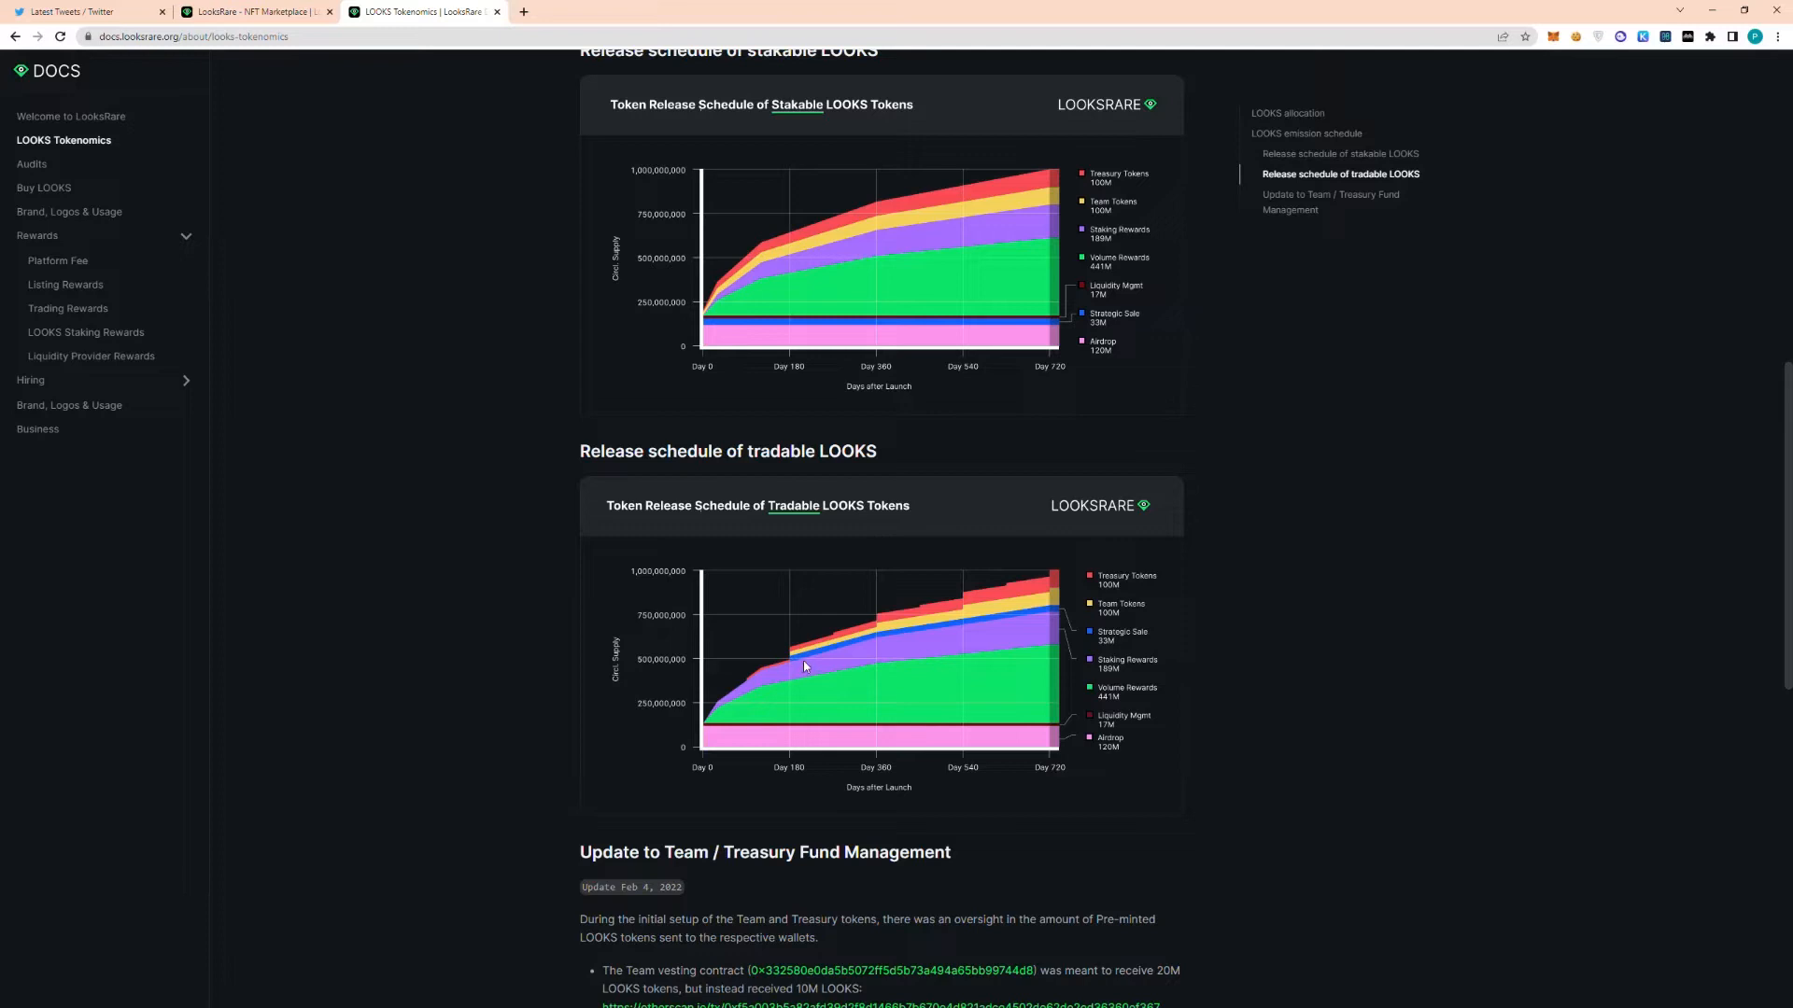
mouse_move(790, 665)
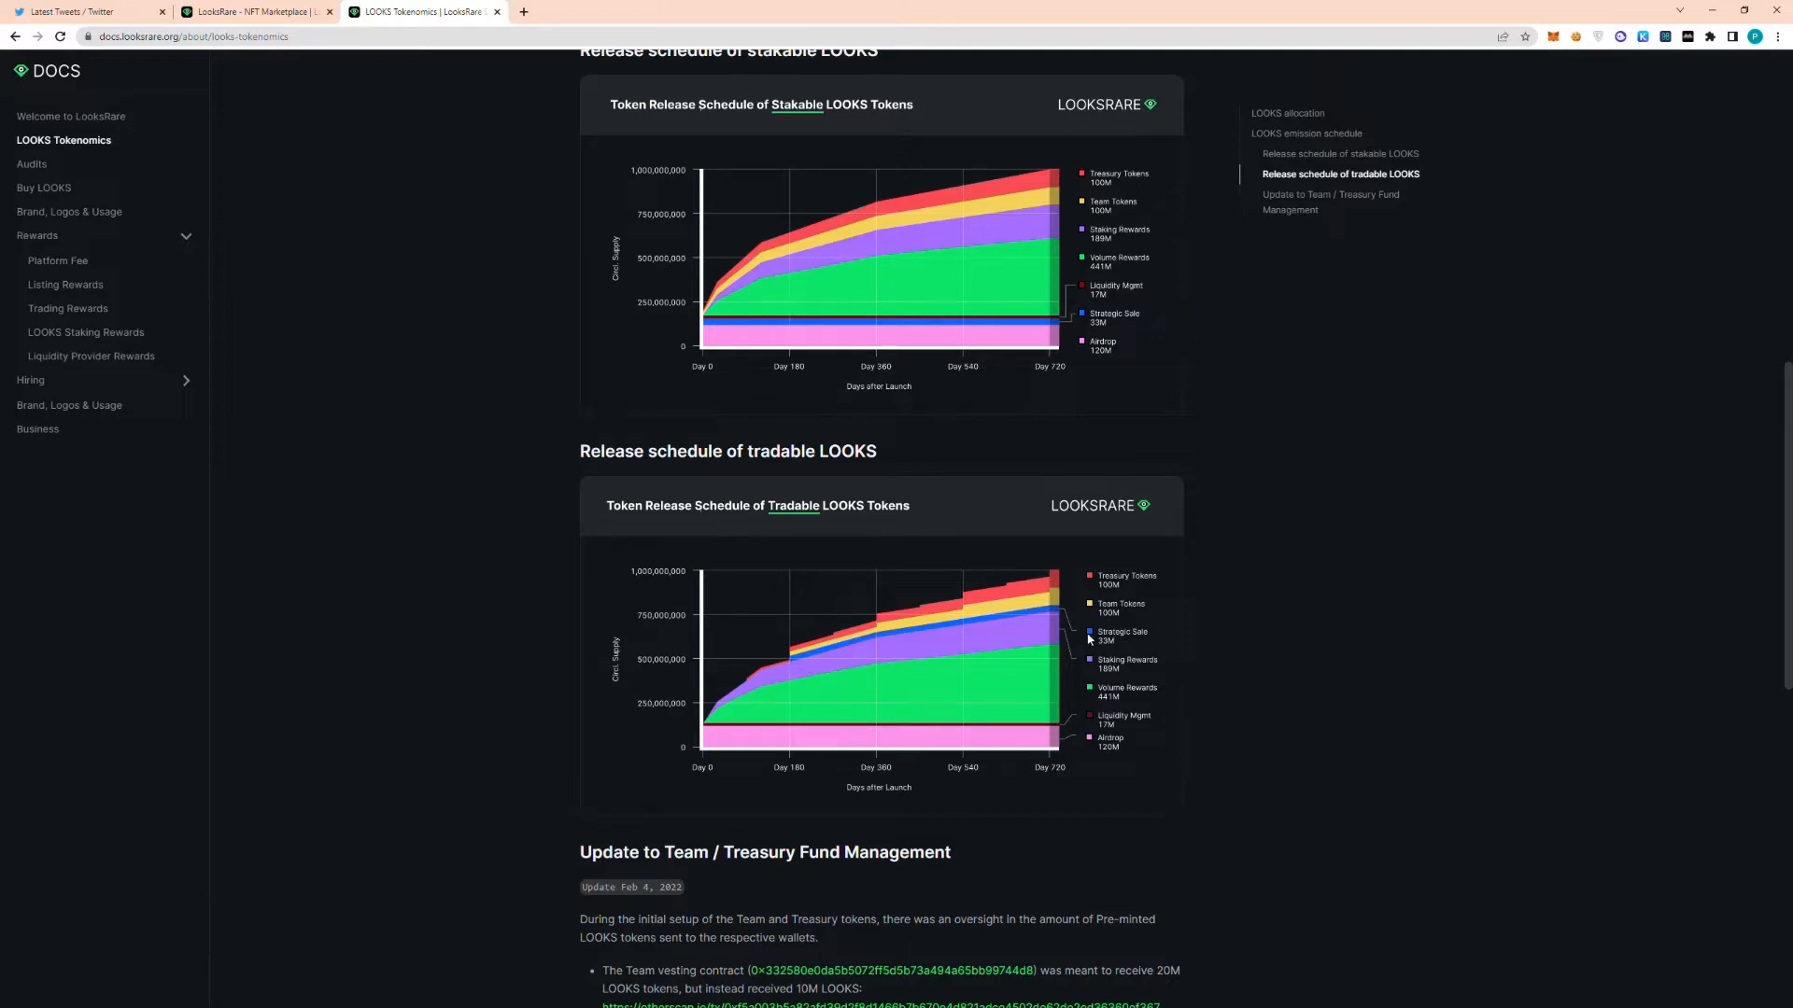
mouse_move(1110, 643)
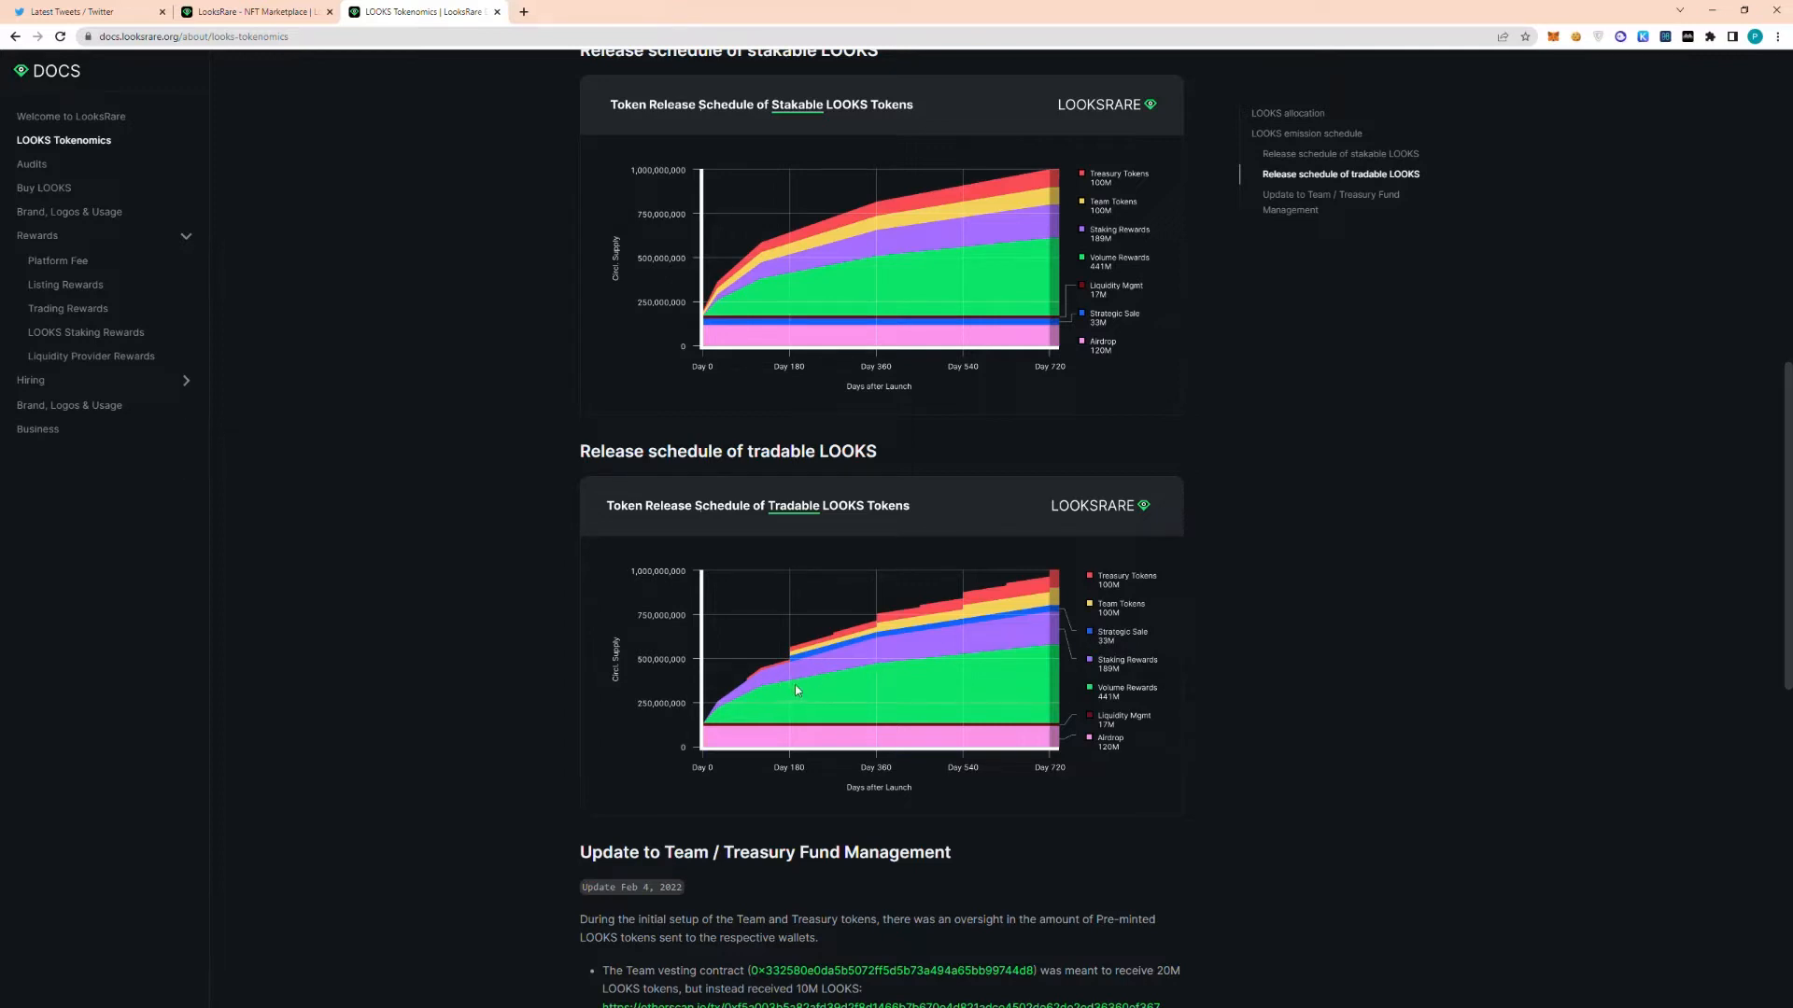
mouse_move(792, 665)
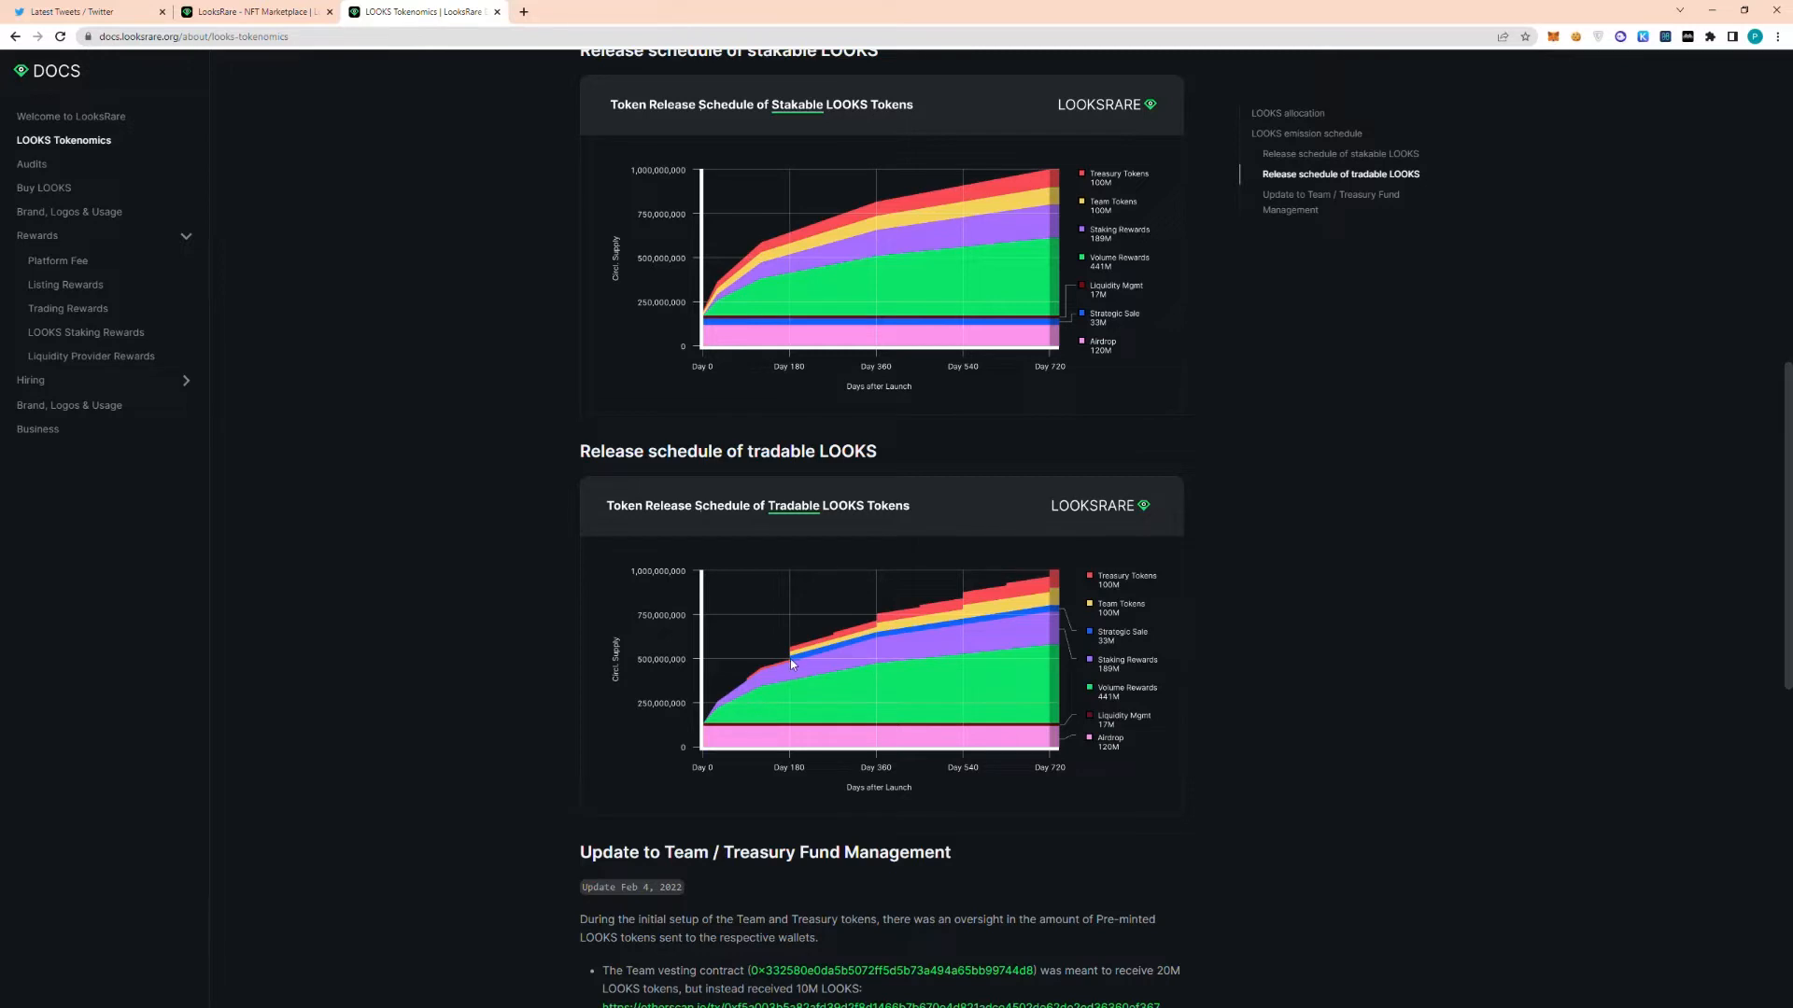
mouse_move(803, 669)
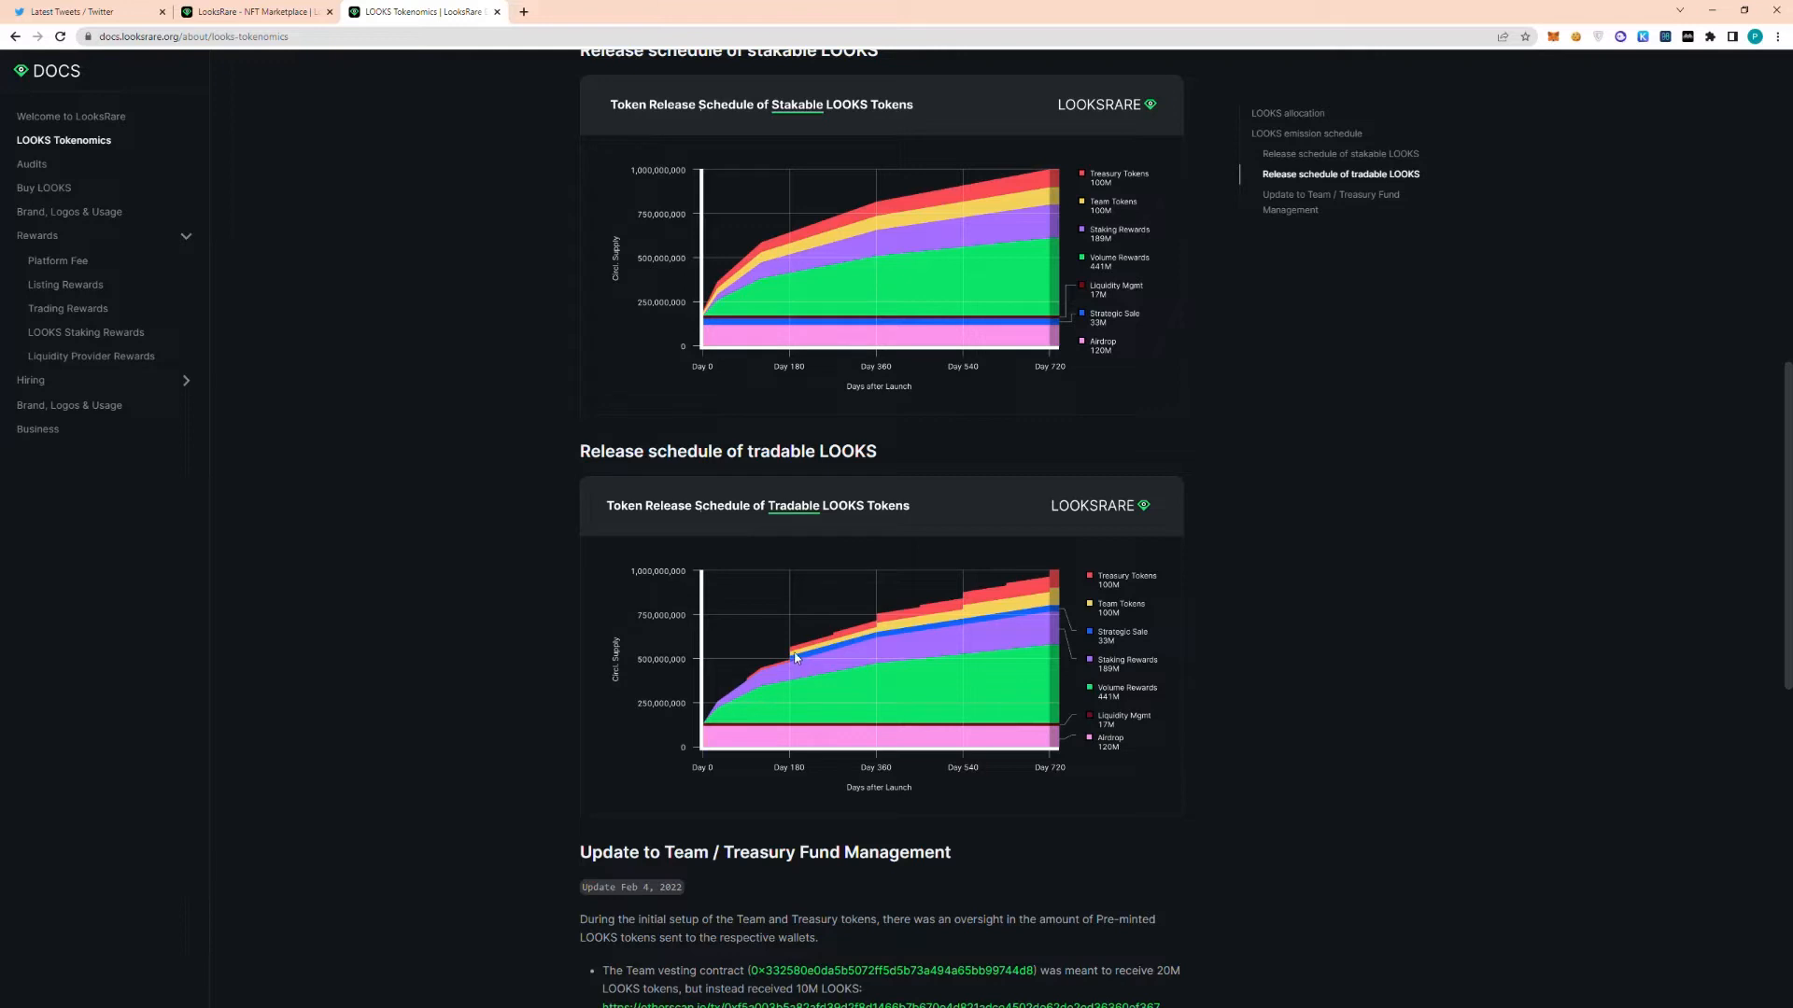
mouse_move(799, 669)
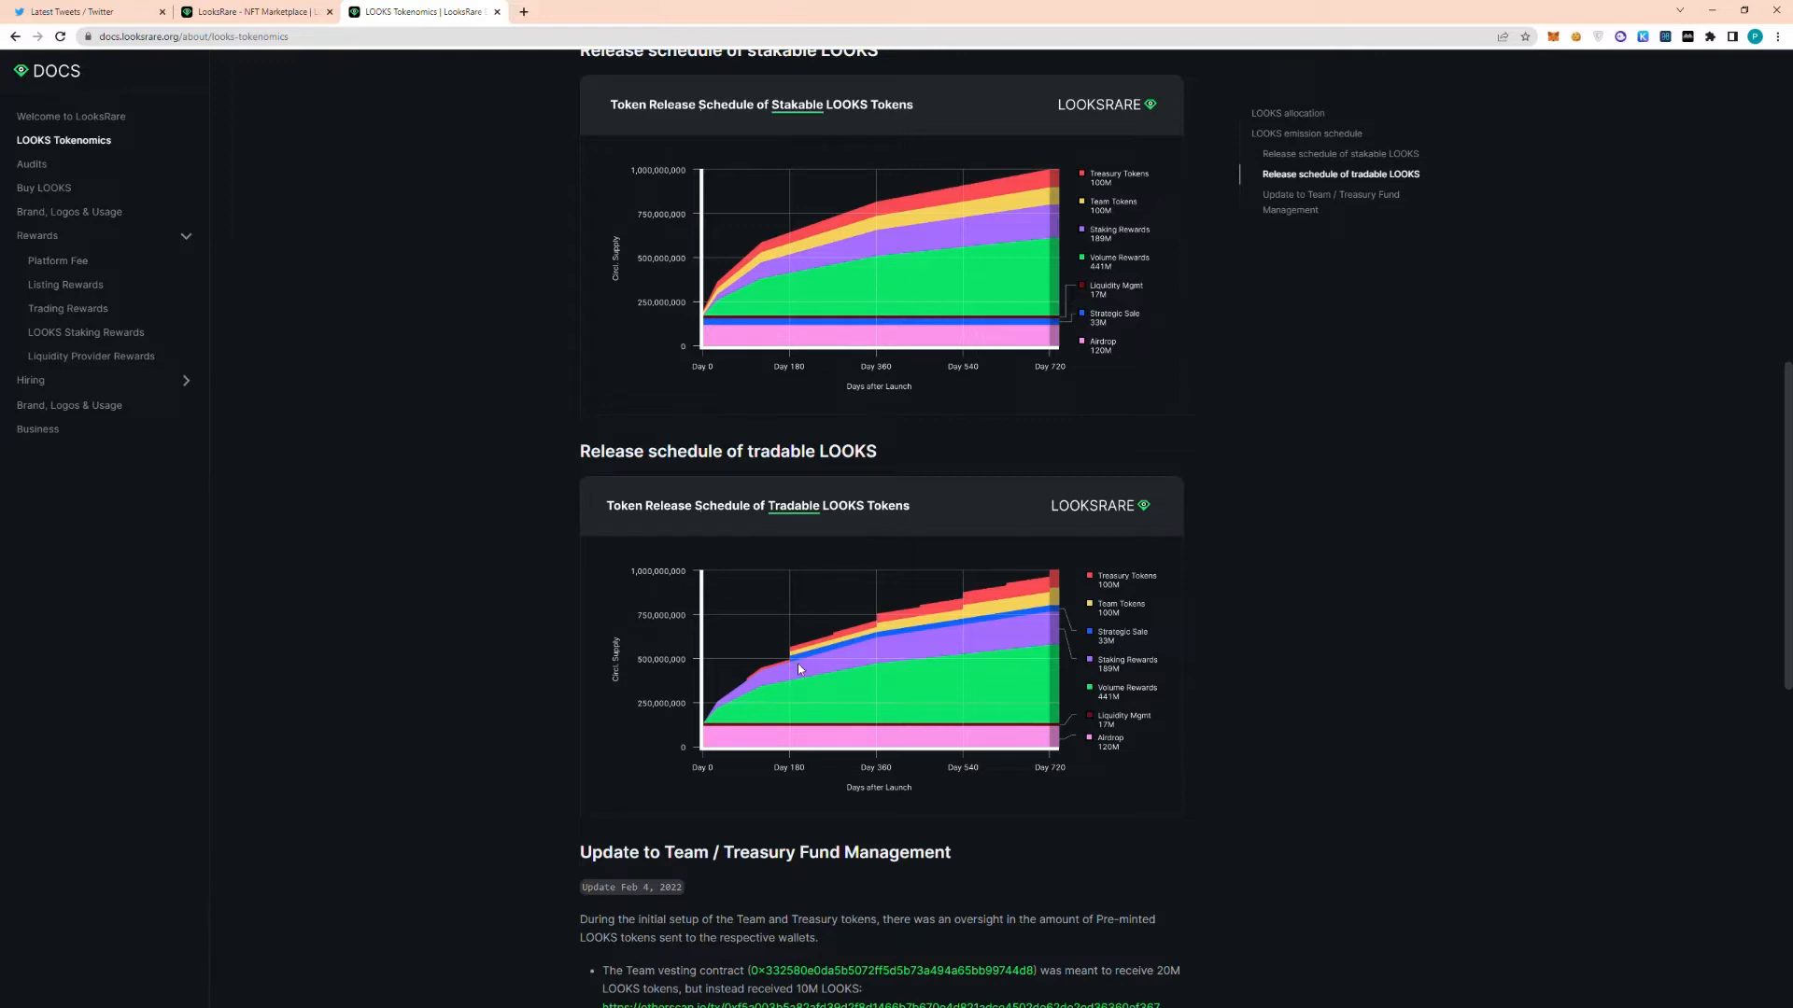
mouse_move(792, 664)
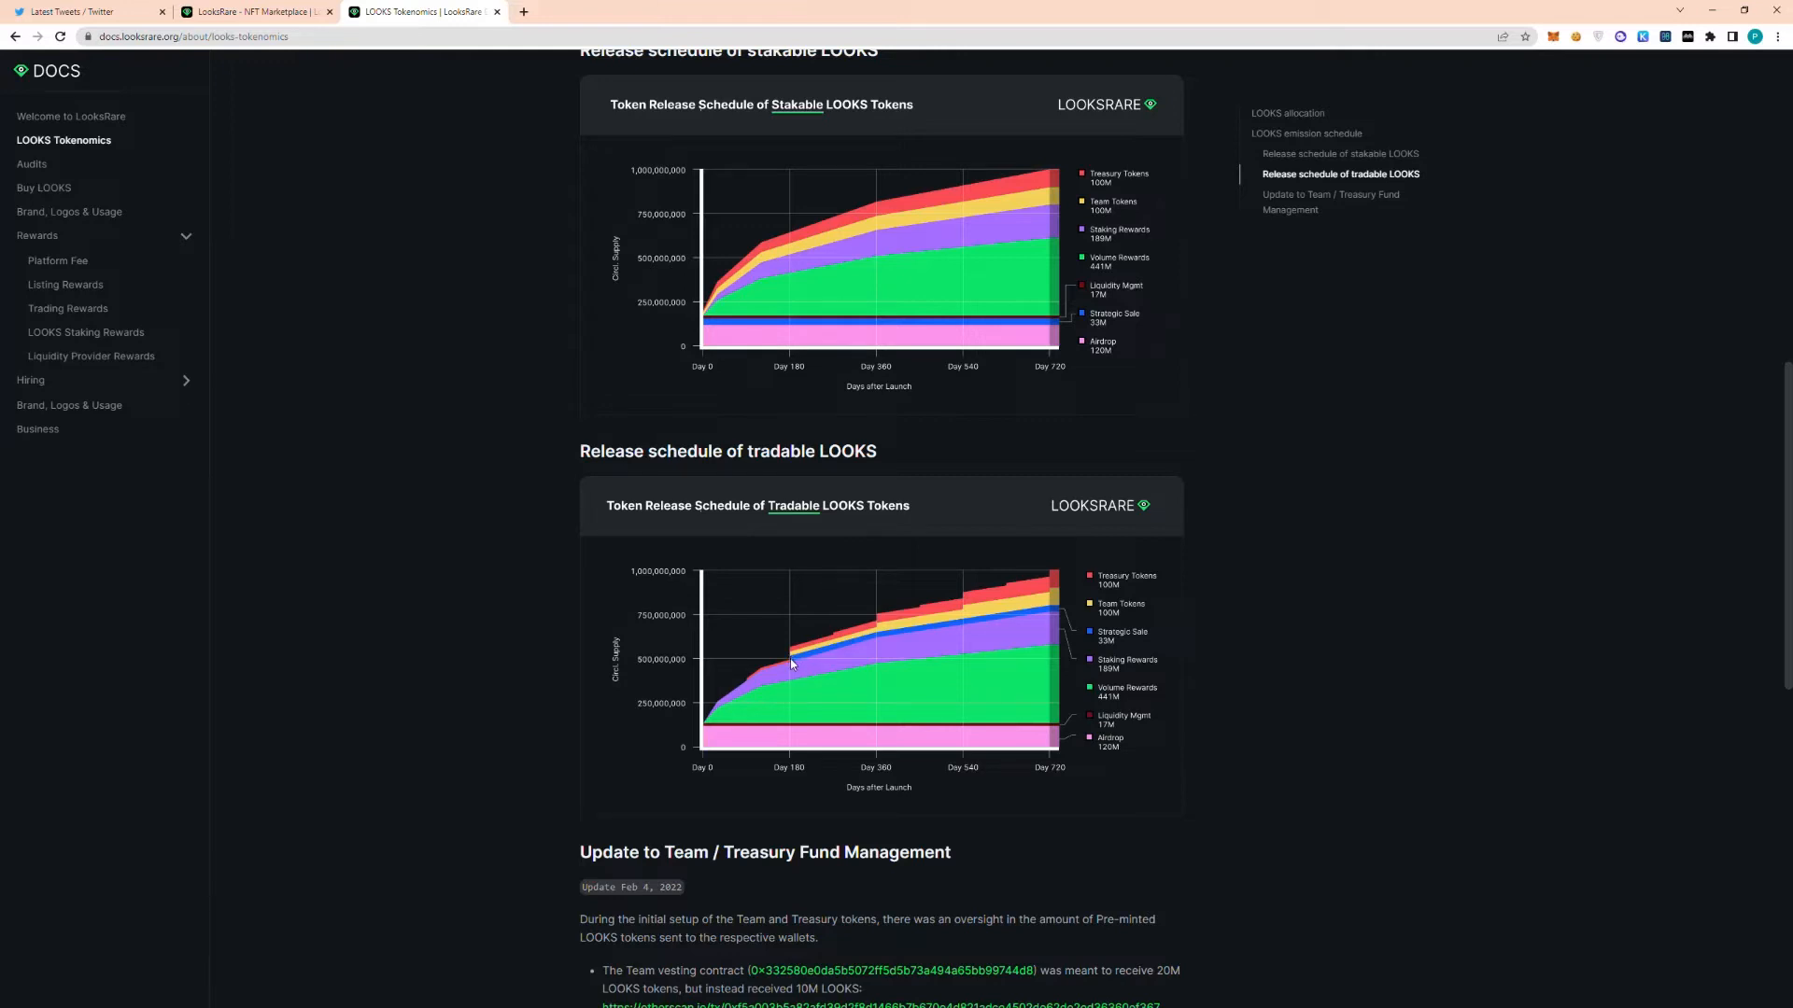
mouse_move(790, 656)
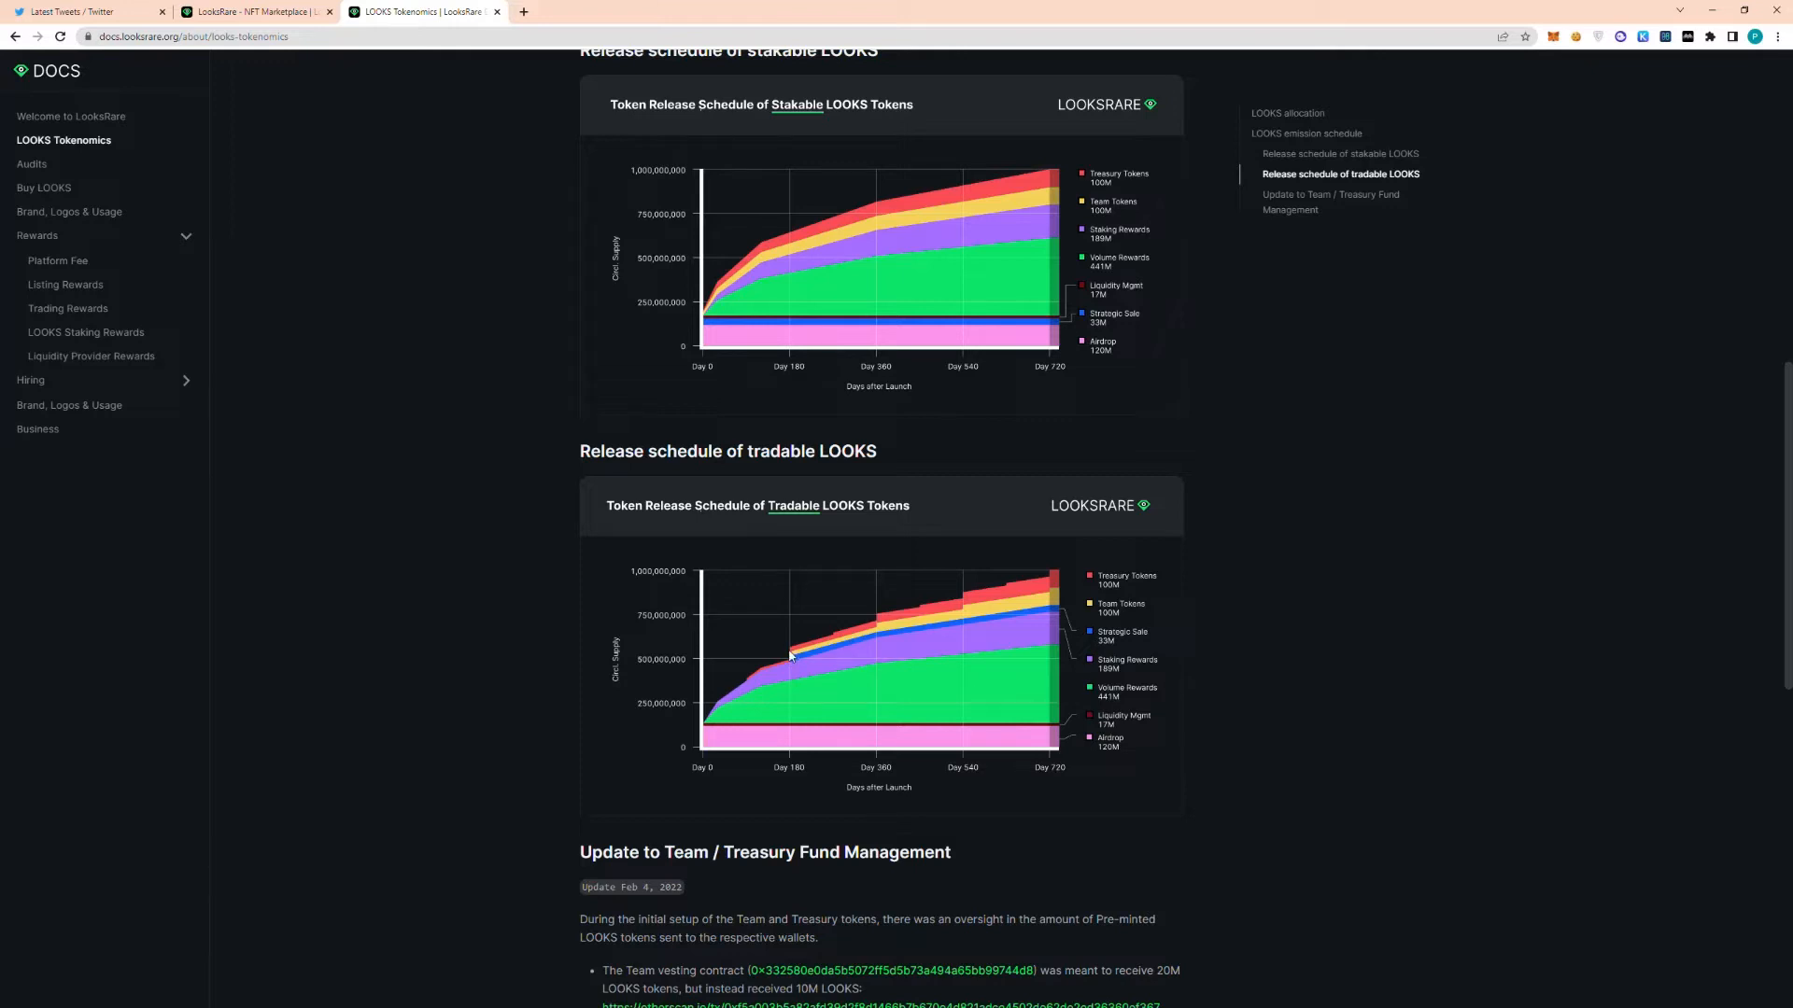
mouse_move(797, 662)
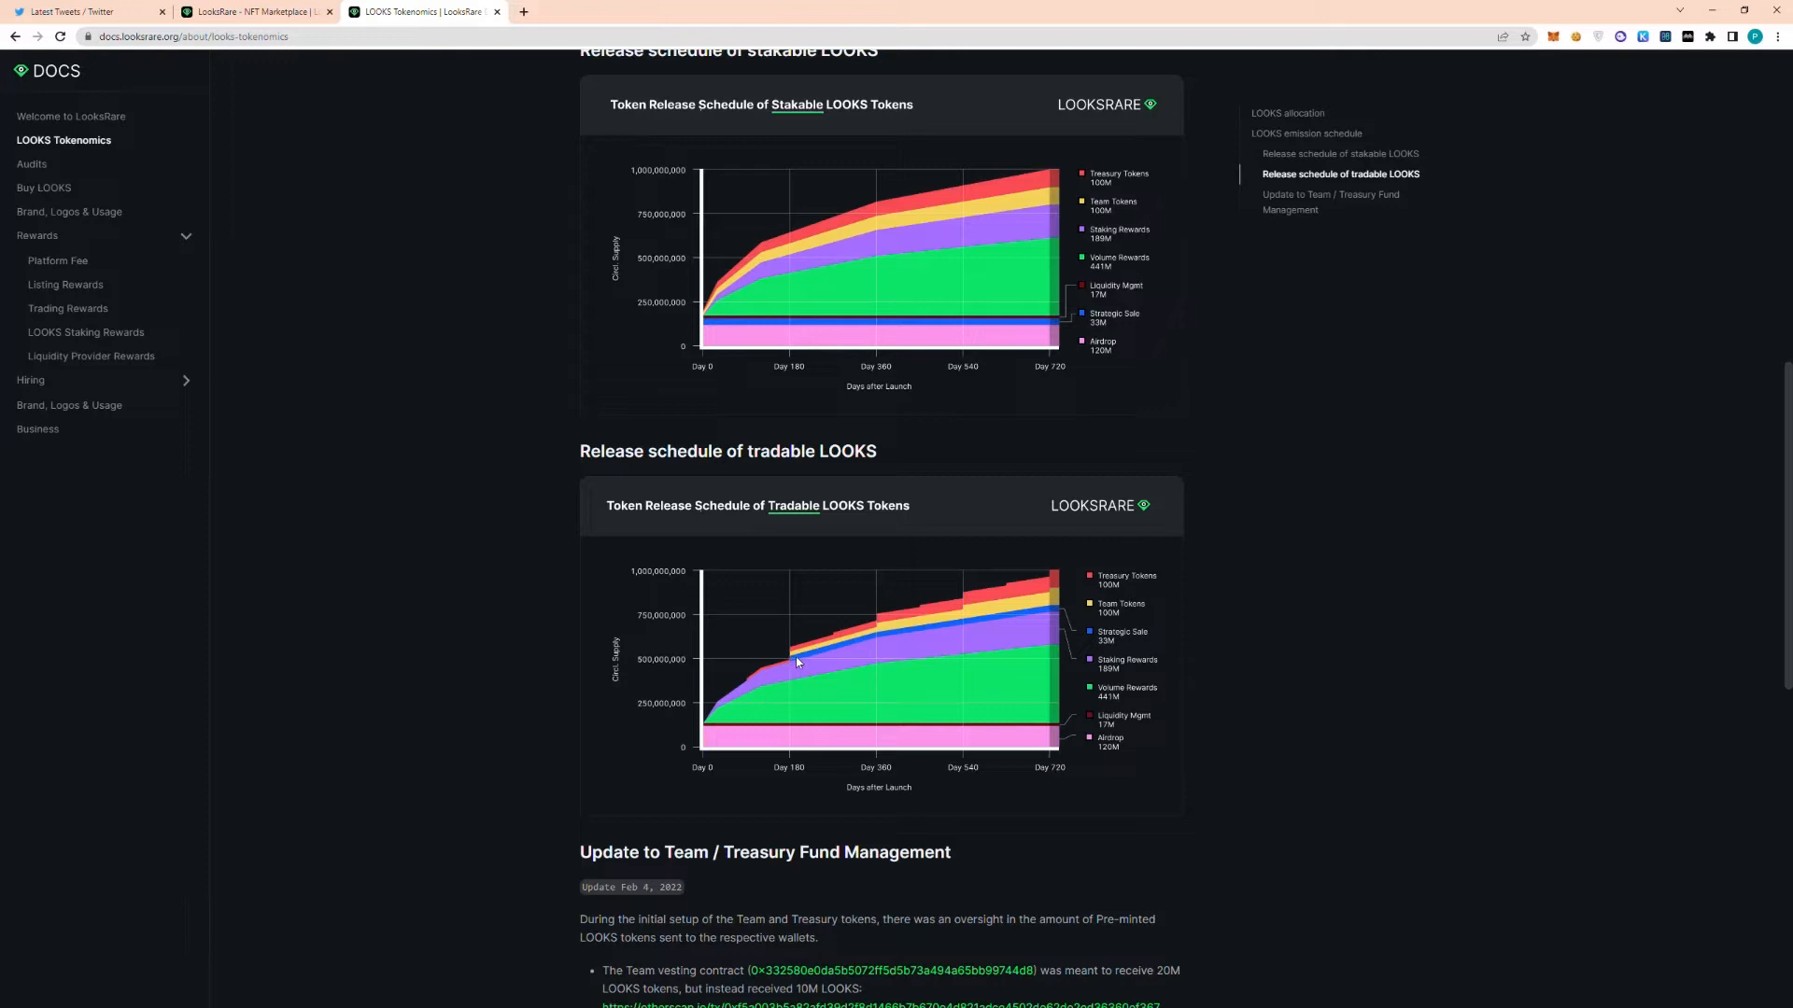
mouse_move(758, 646)
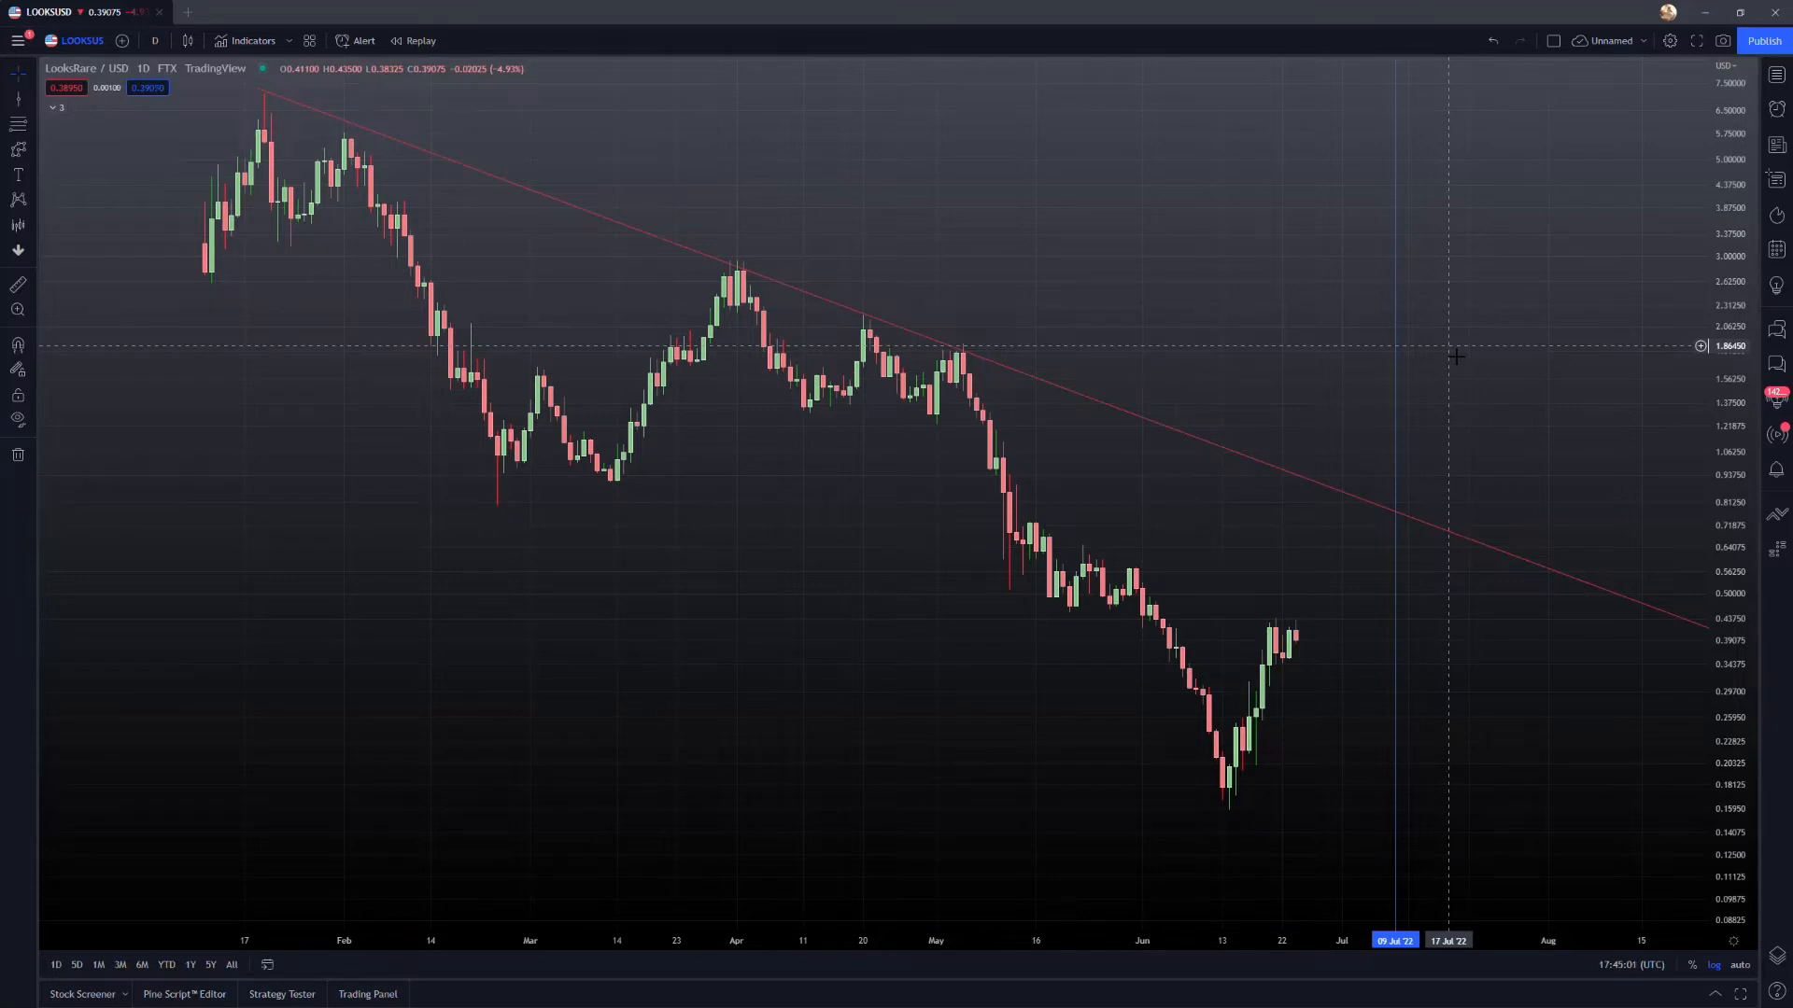
mouse_move(1393, 403)
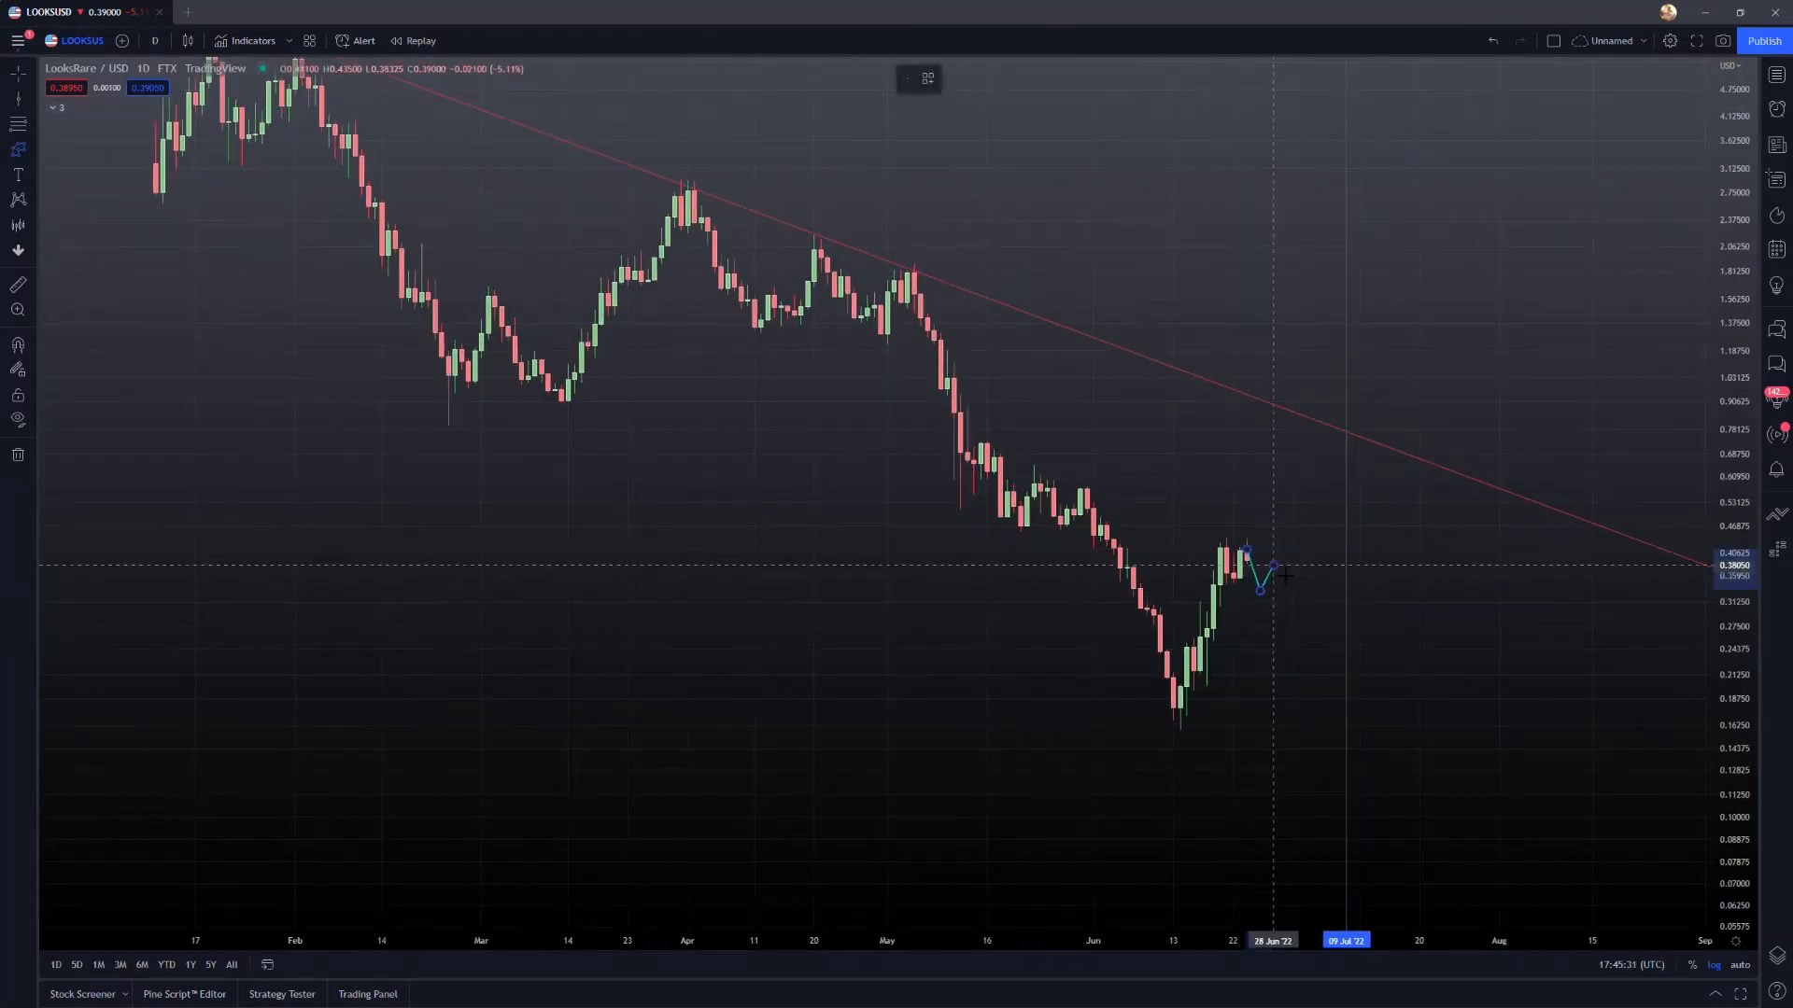
- Extend the projected zigzag price path further into July
left_click_drag(1261, 586, 1298, 609)
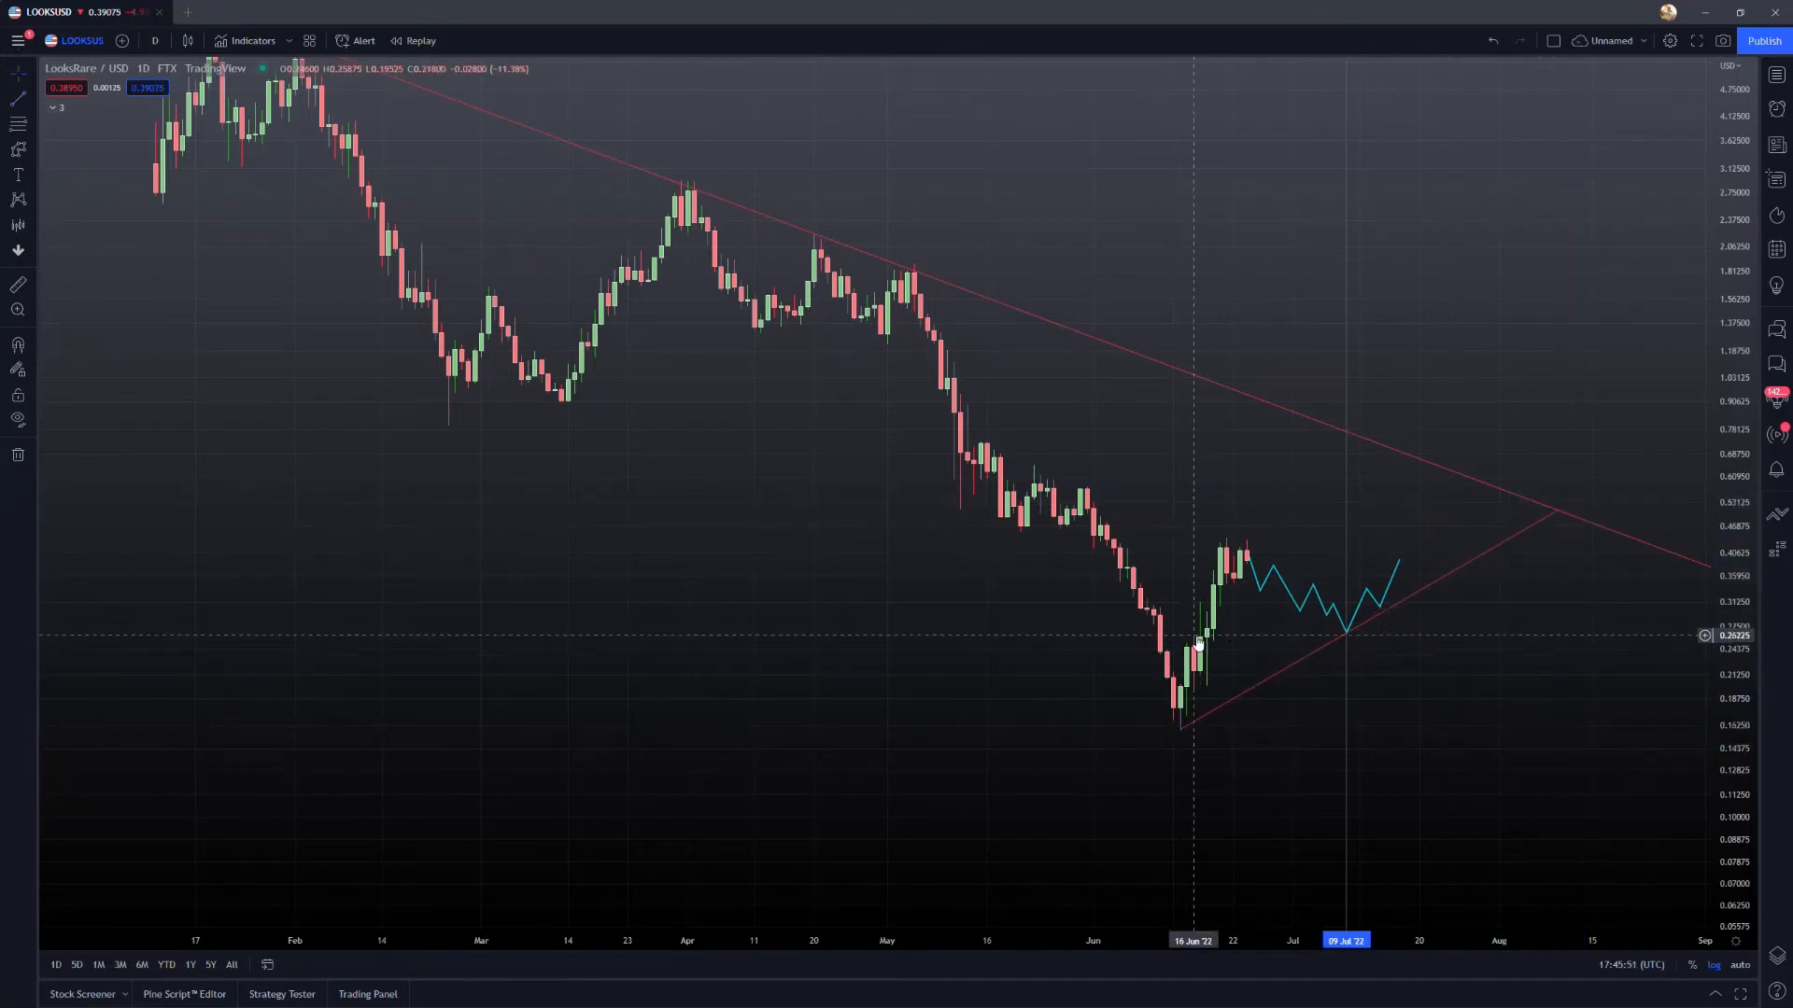
mouse_move(1062, 455)
type("volume")
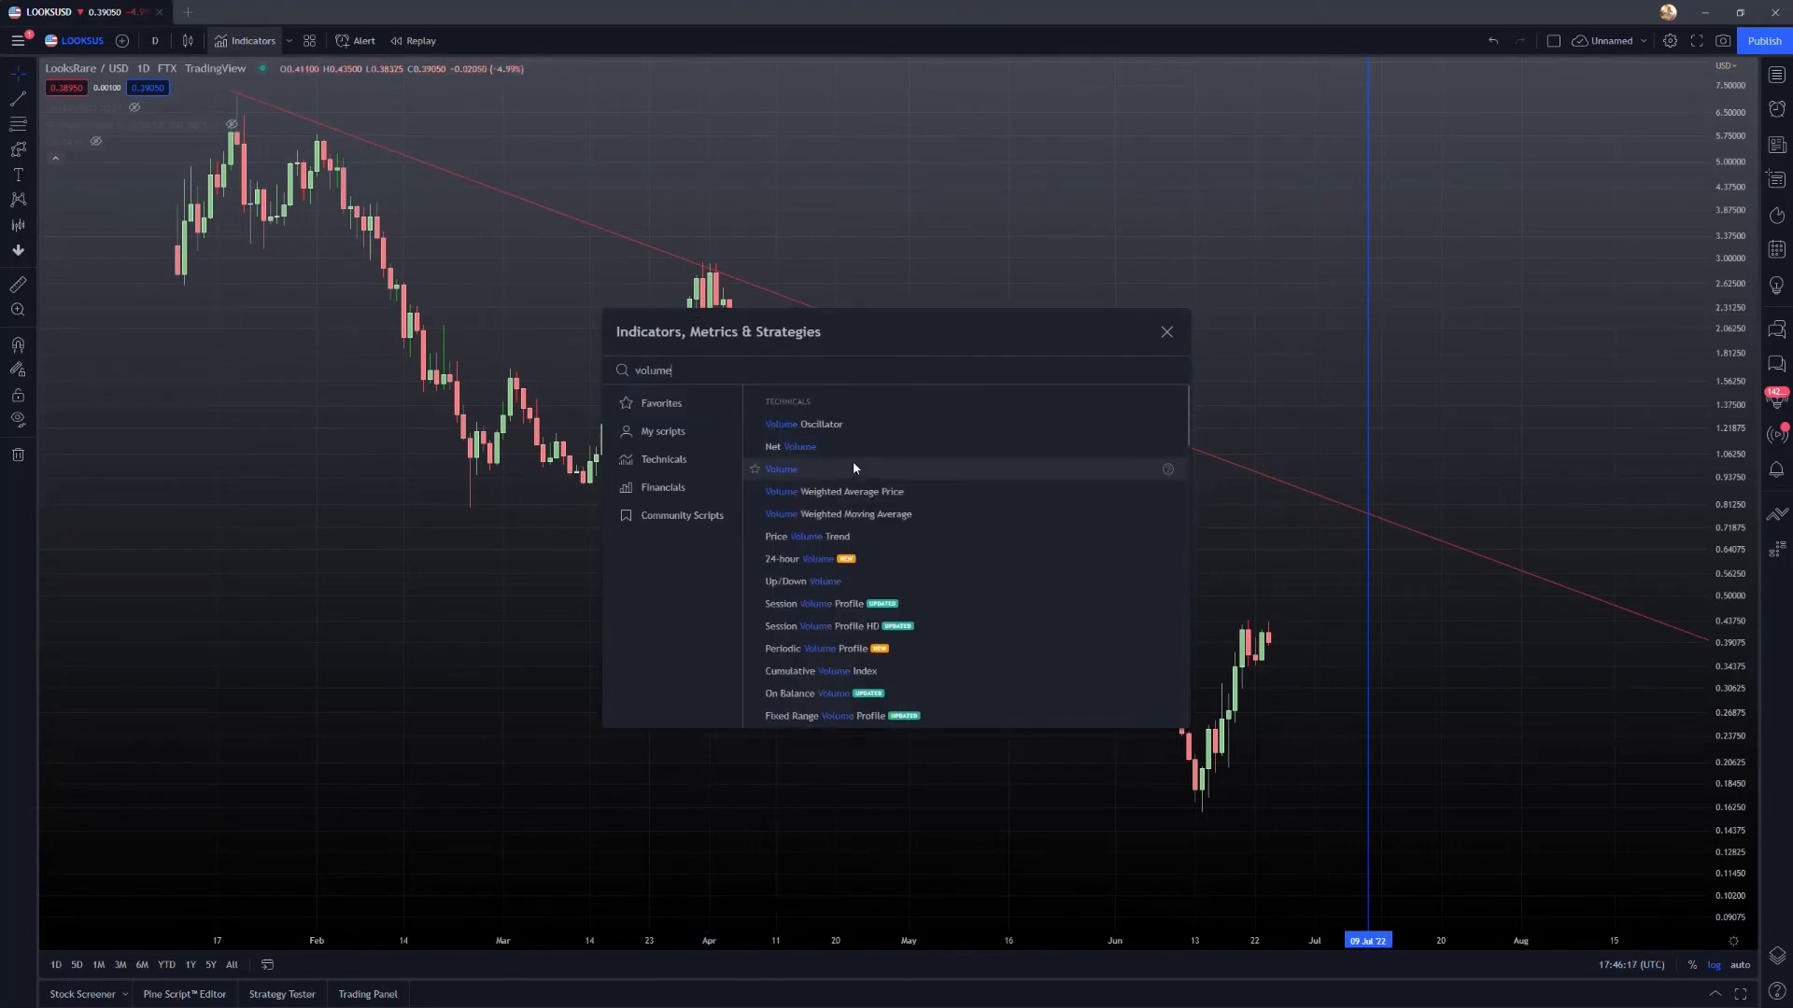
- Add the Volume indicator beneath the daily LOOKS/USD candles
left_click(780, 468)
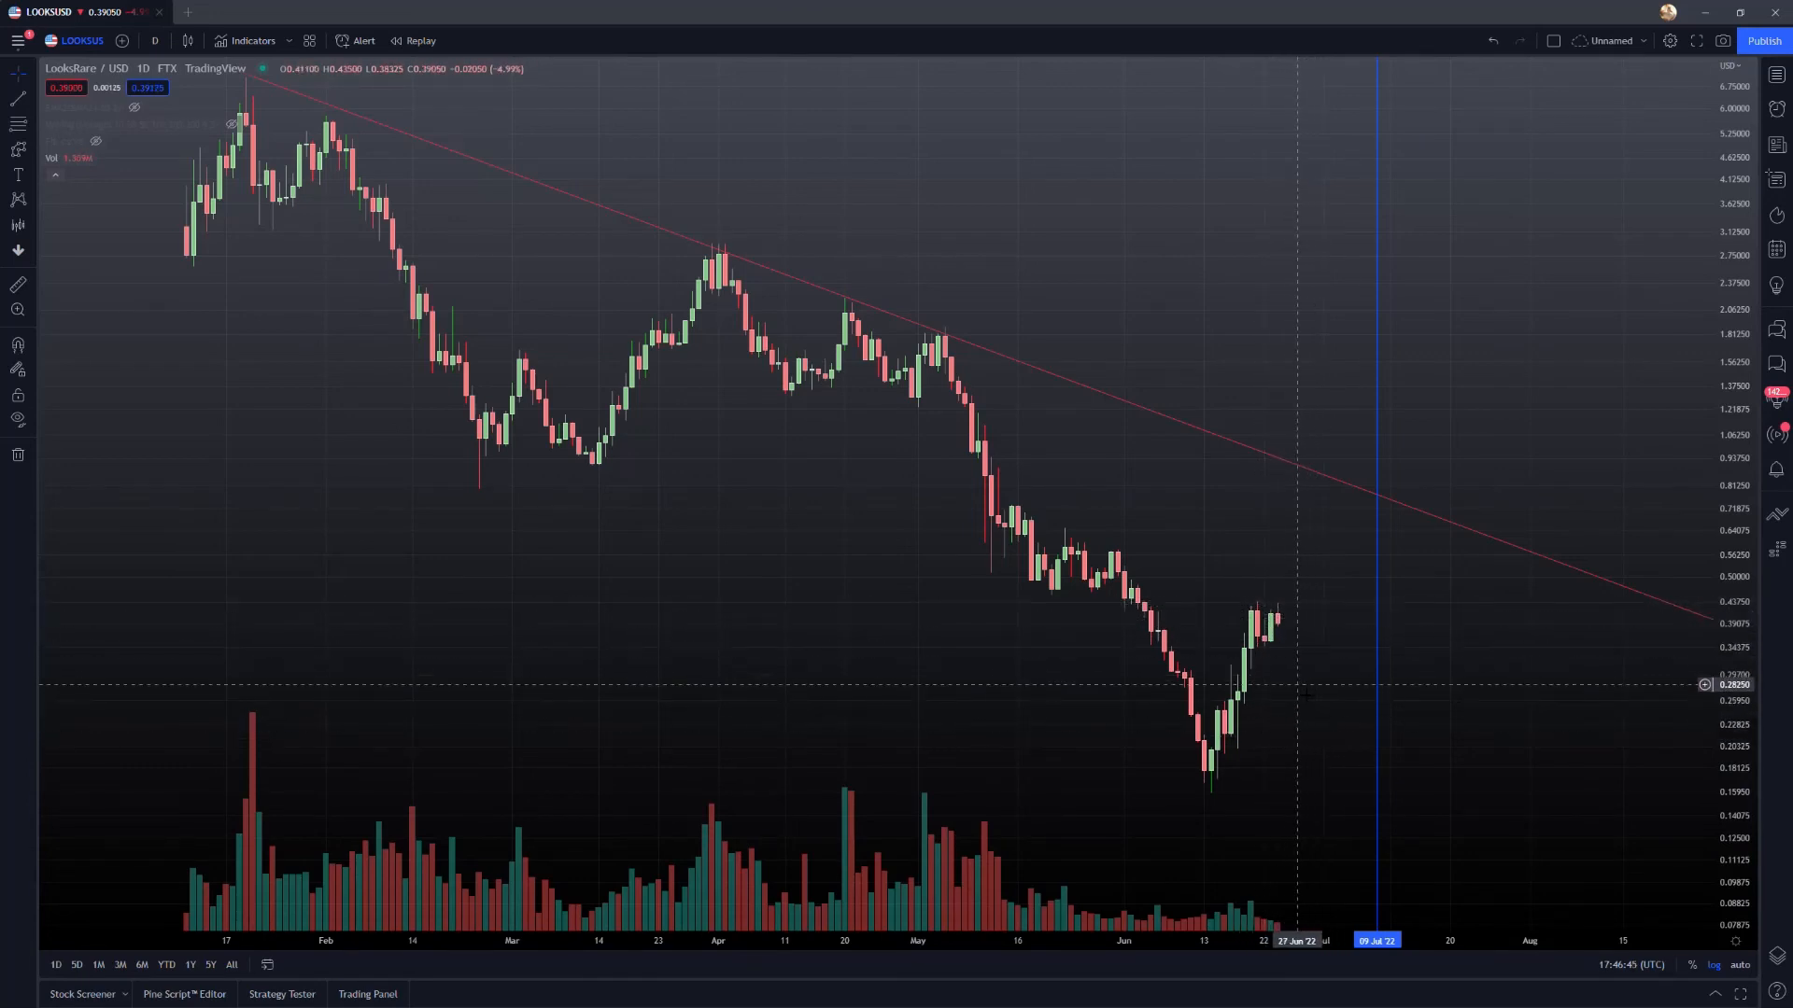
mouse_move(1300, 699)
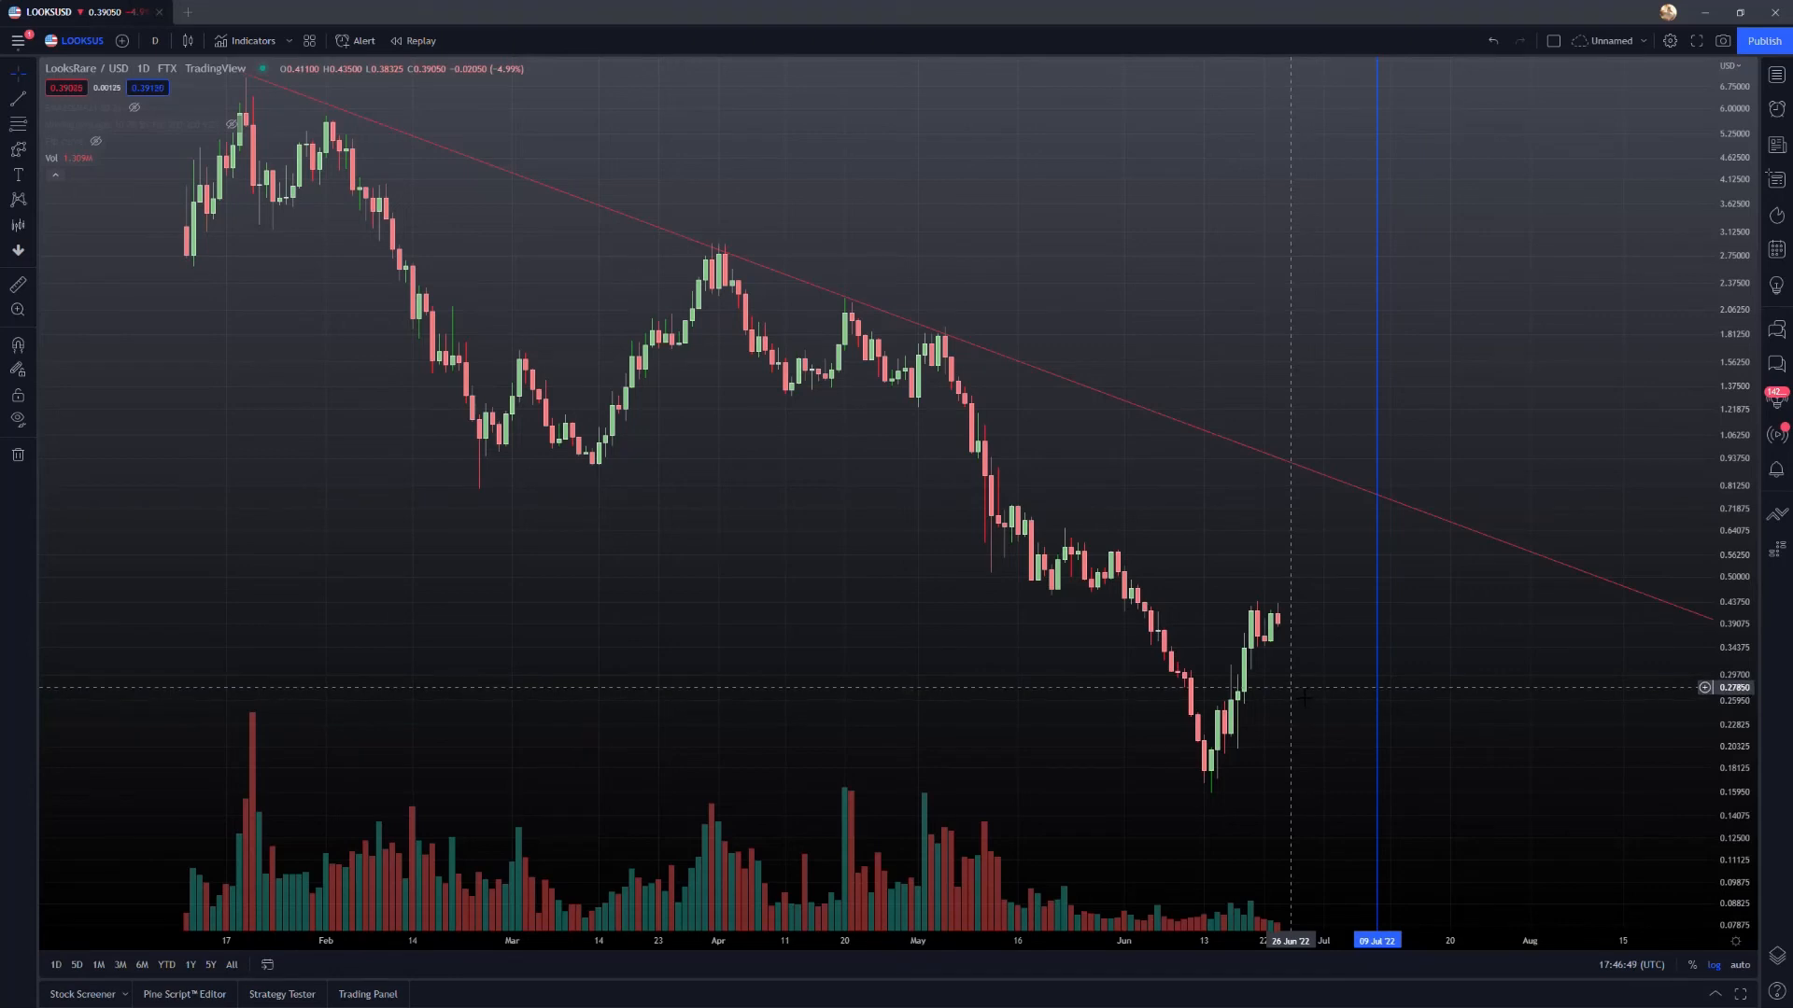
mouse_move(1294, 702)
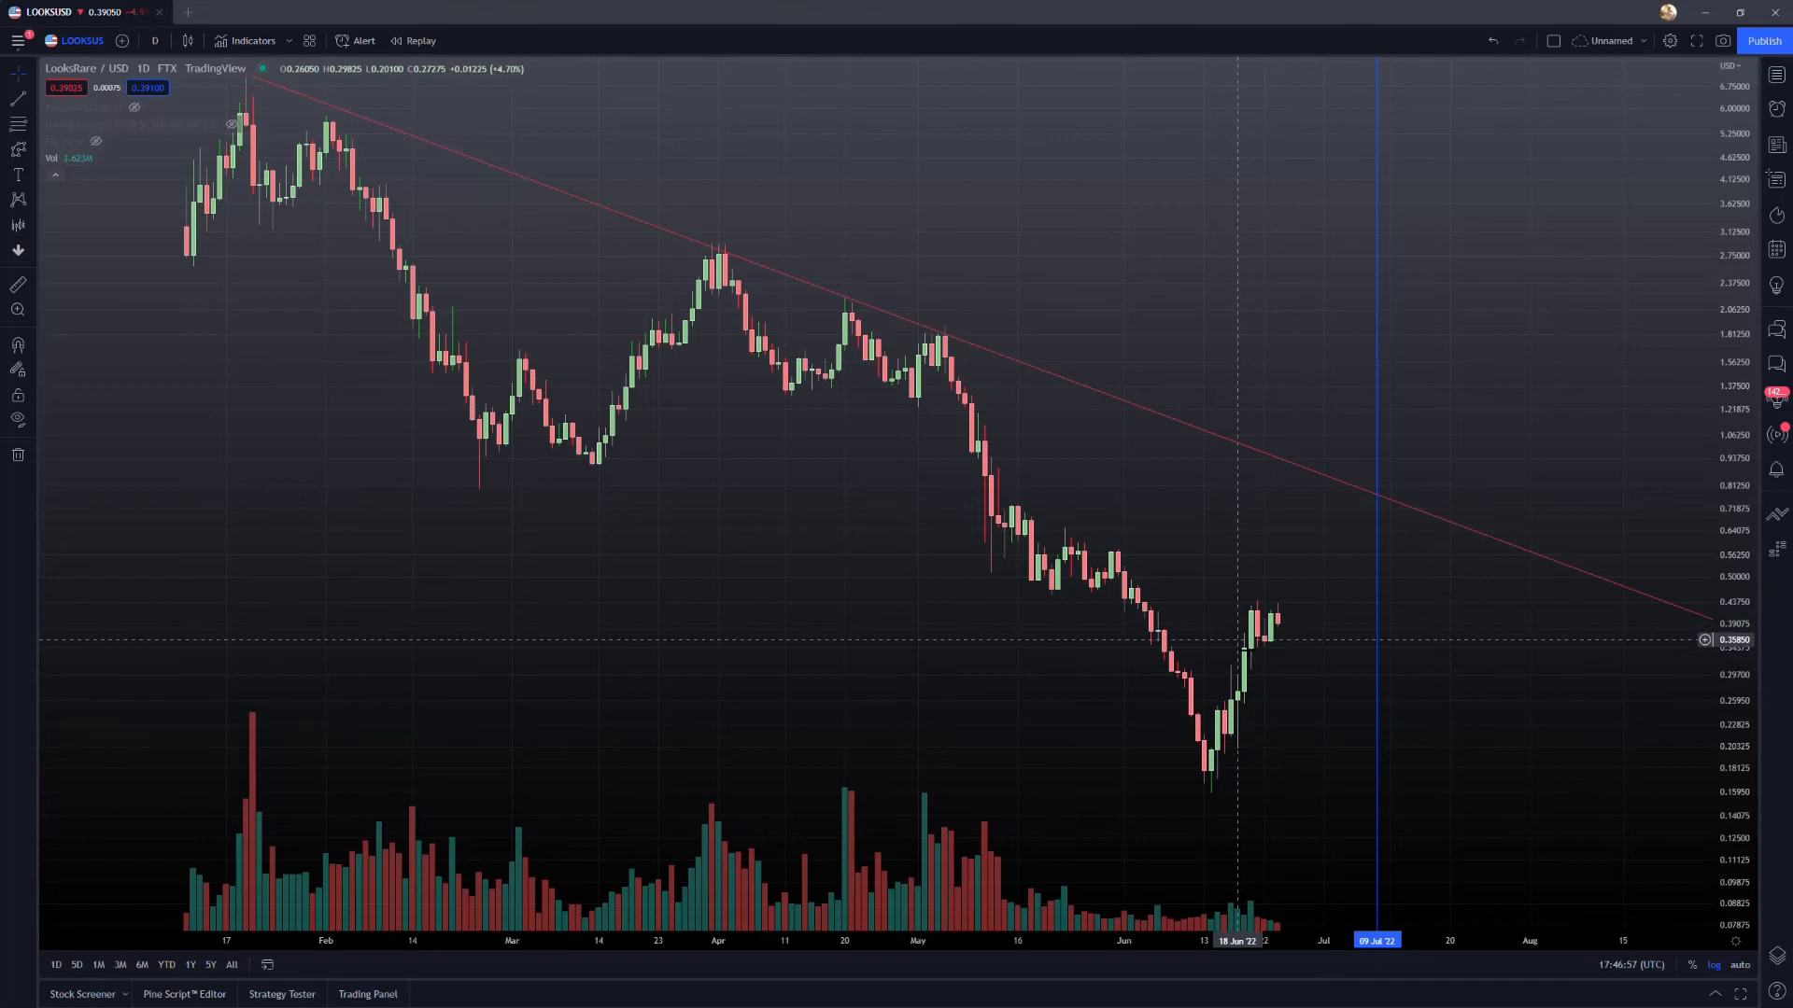
mouse_move(1255, 649)
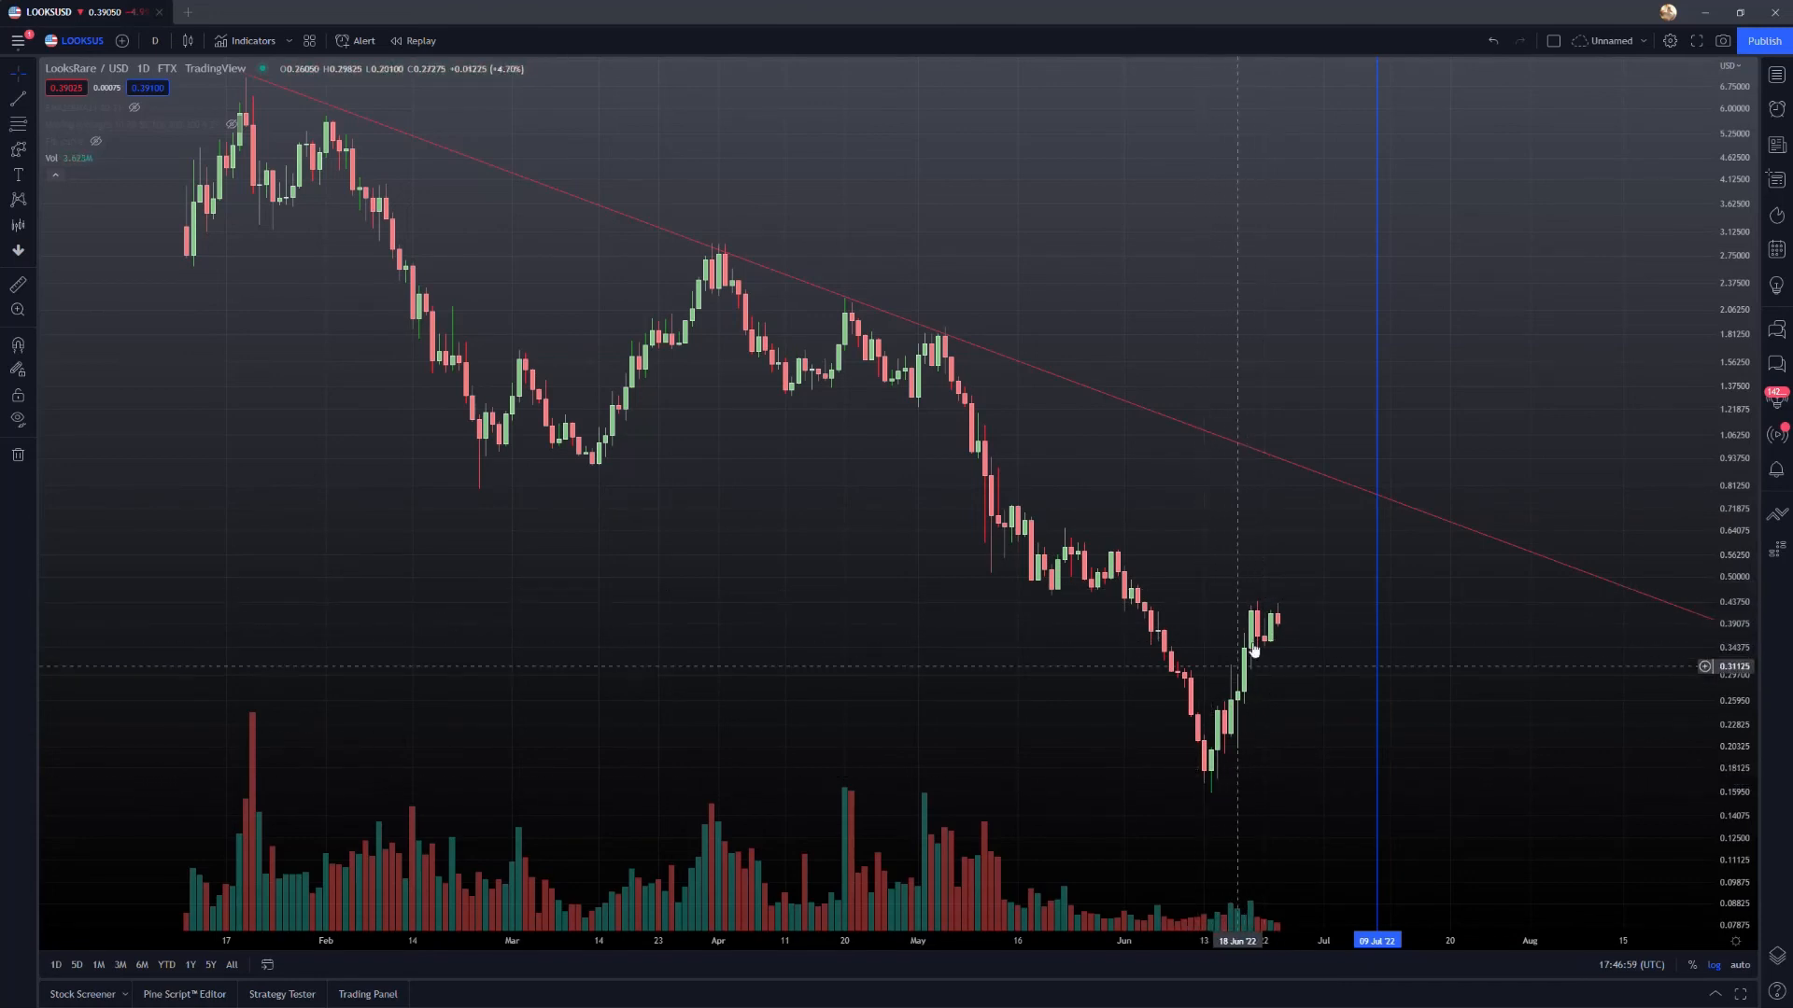
mouse_move(814, 598)
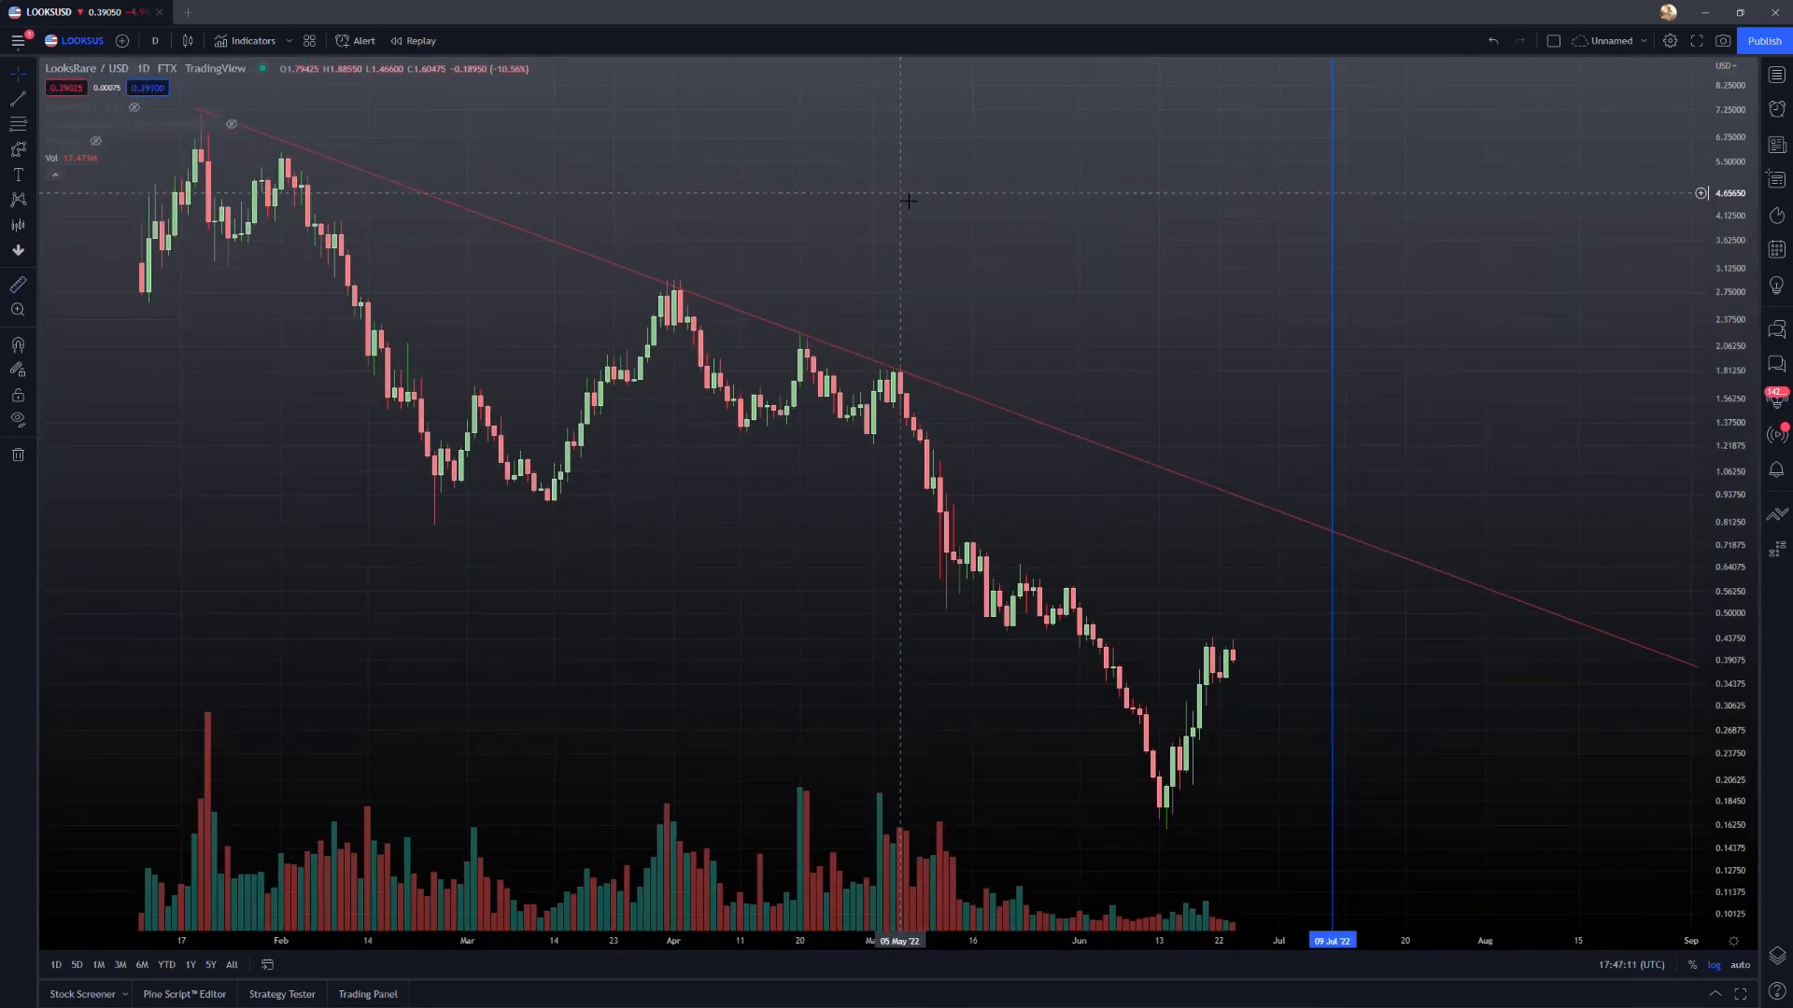
mouse_move(908, 198)
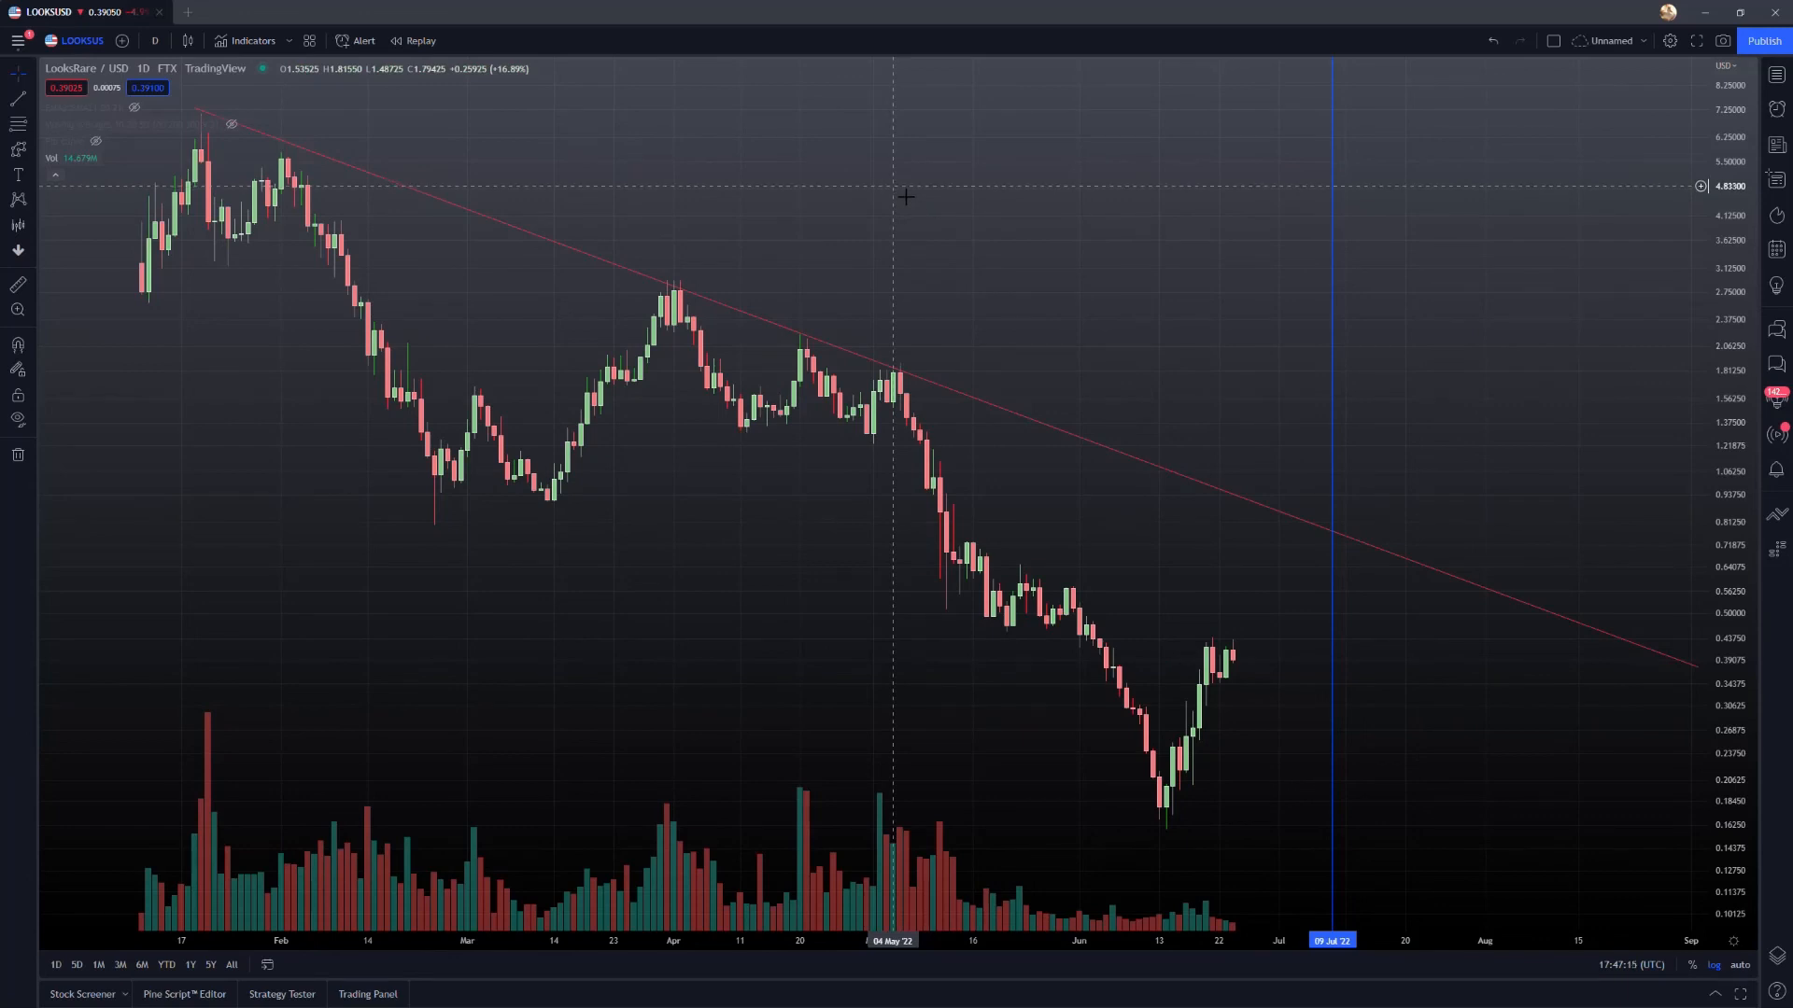
mouse_move(1027, 226)
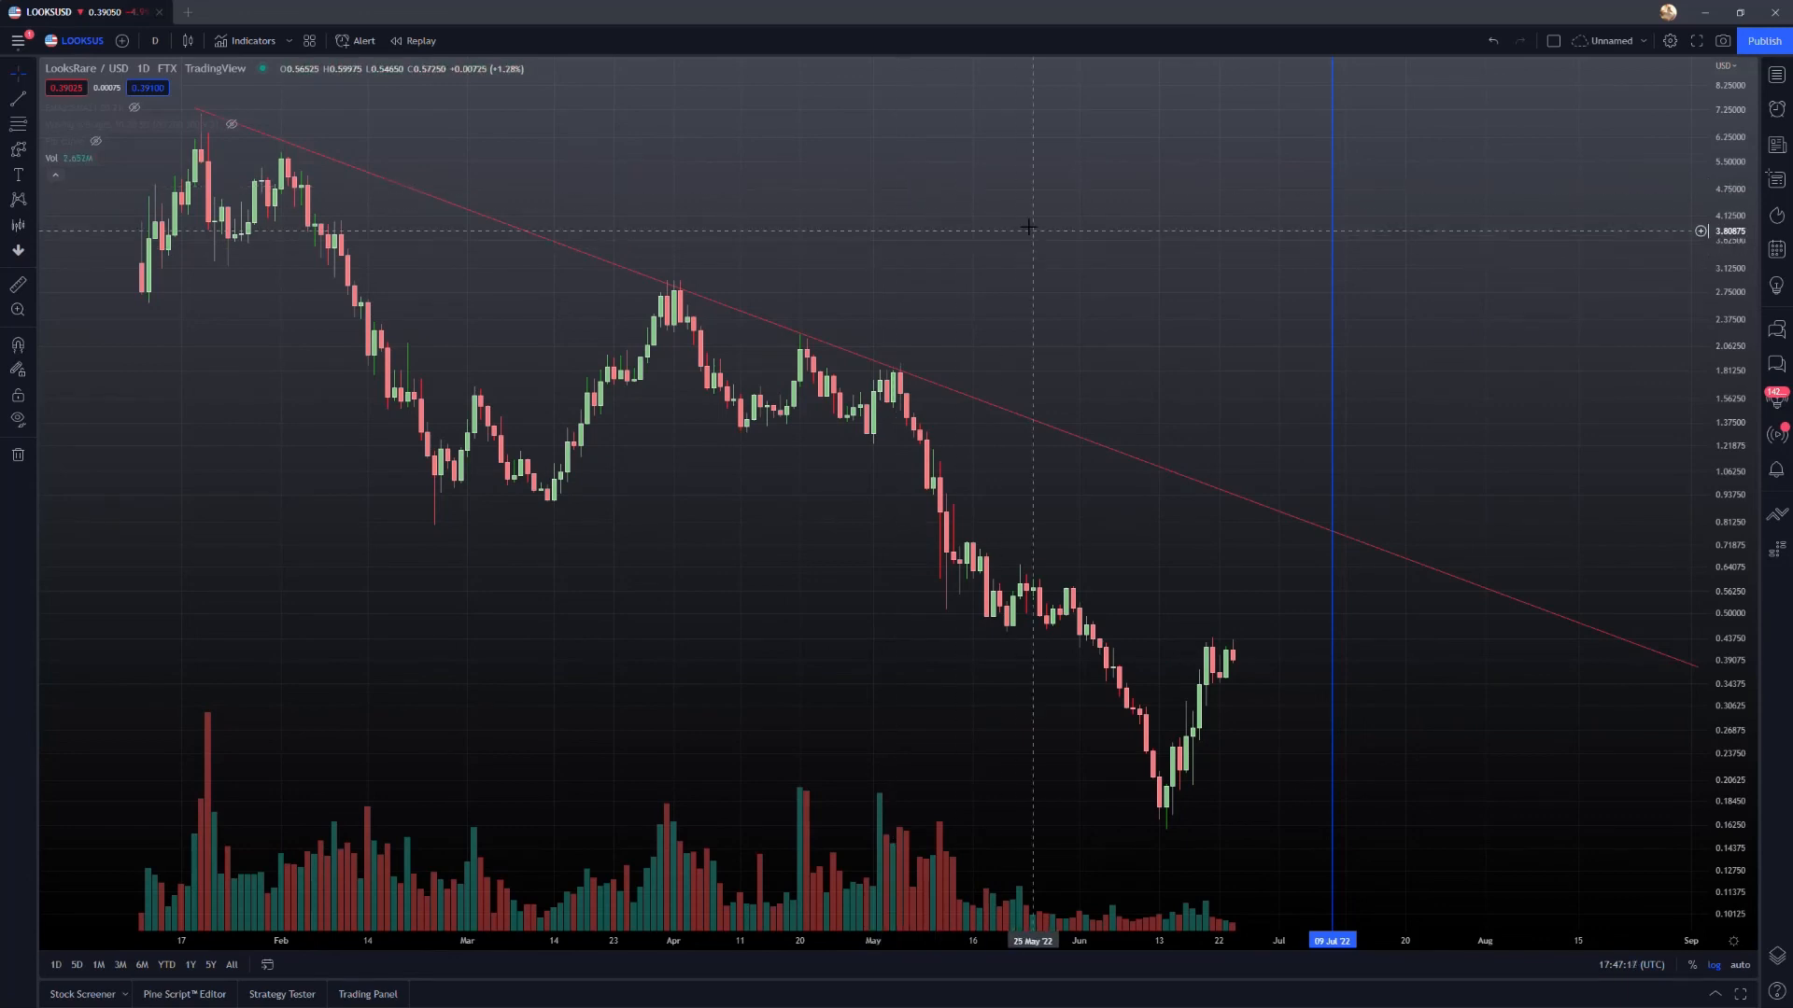
mouse_move(1243, 706)
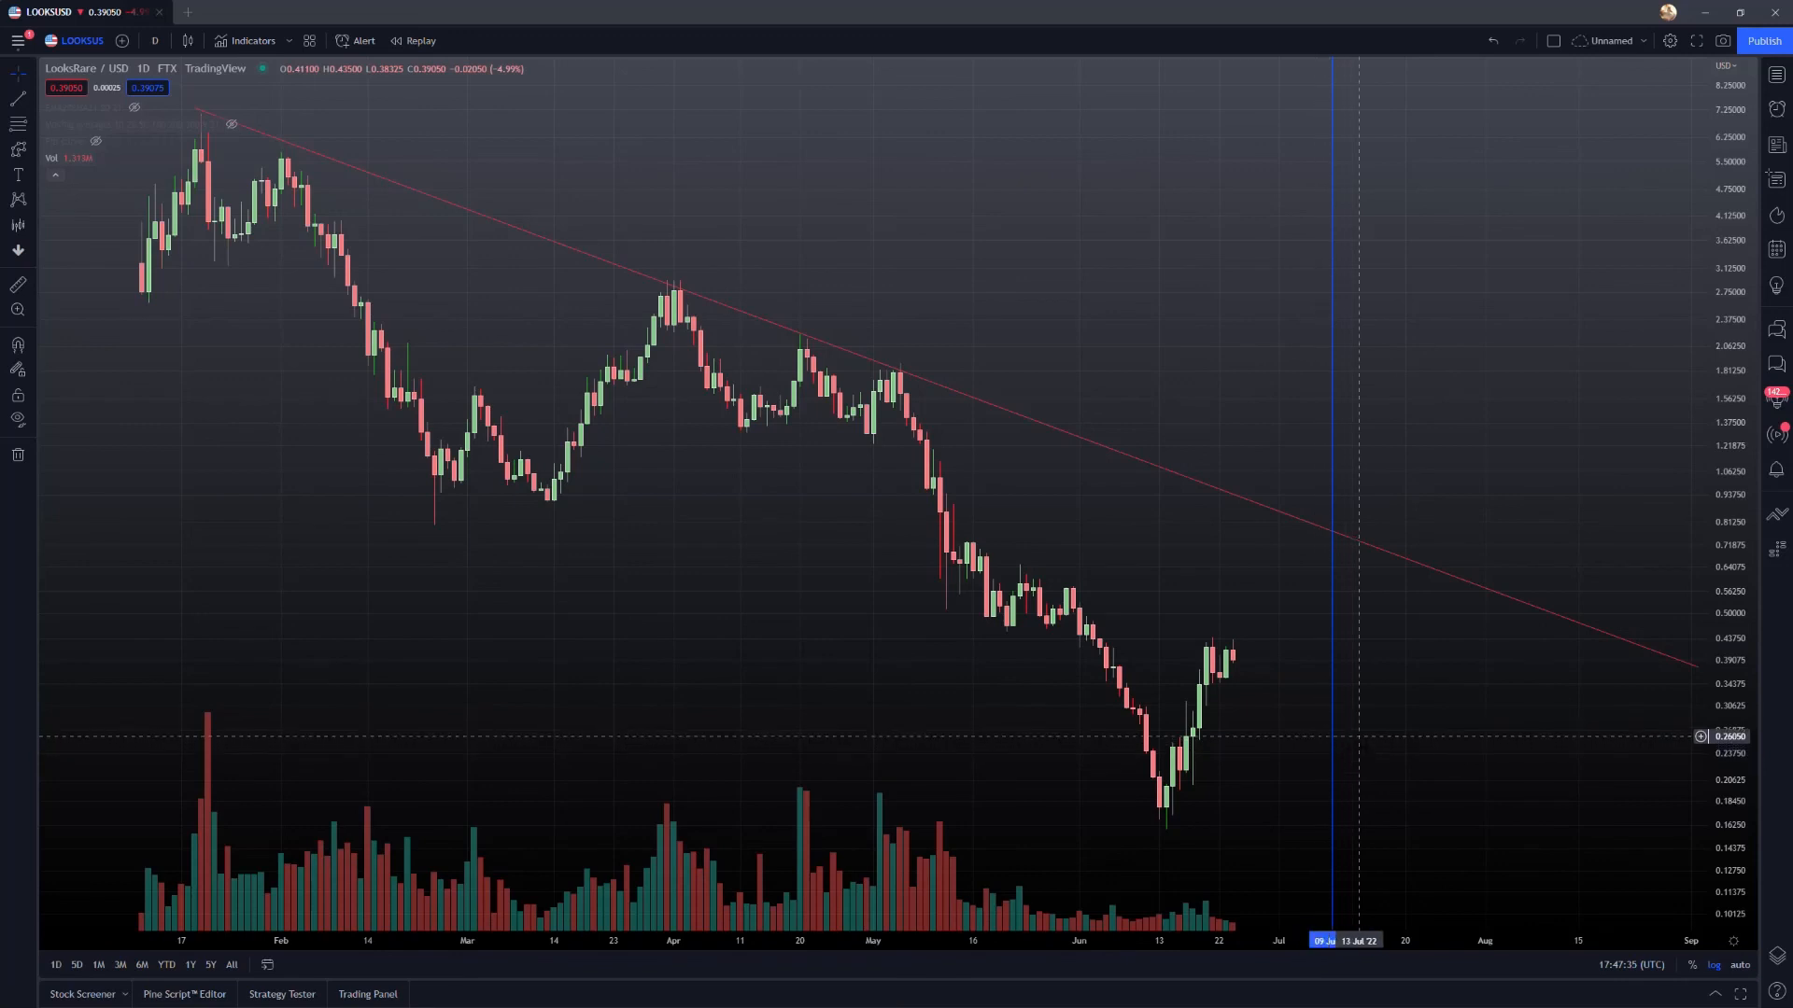
mouse_move(1341, 739)
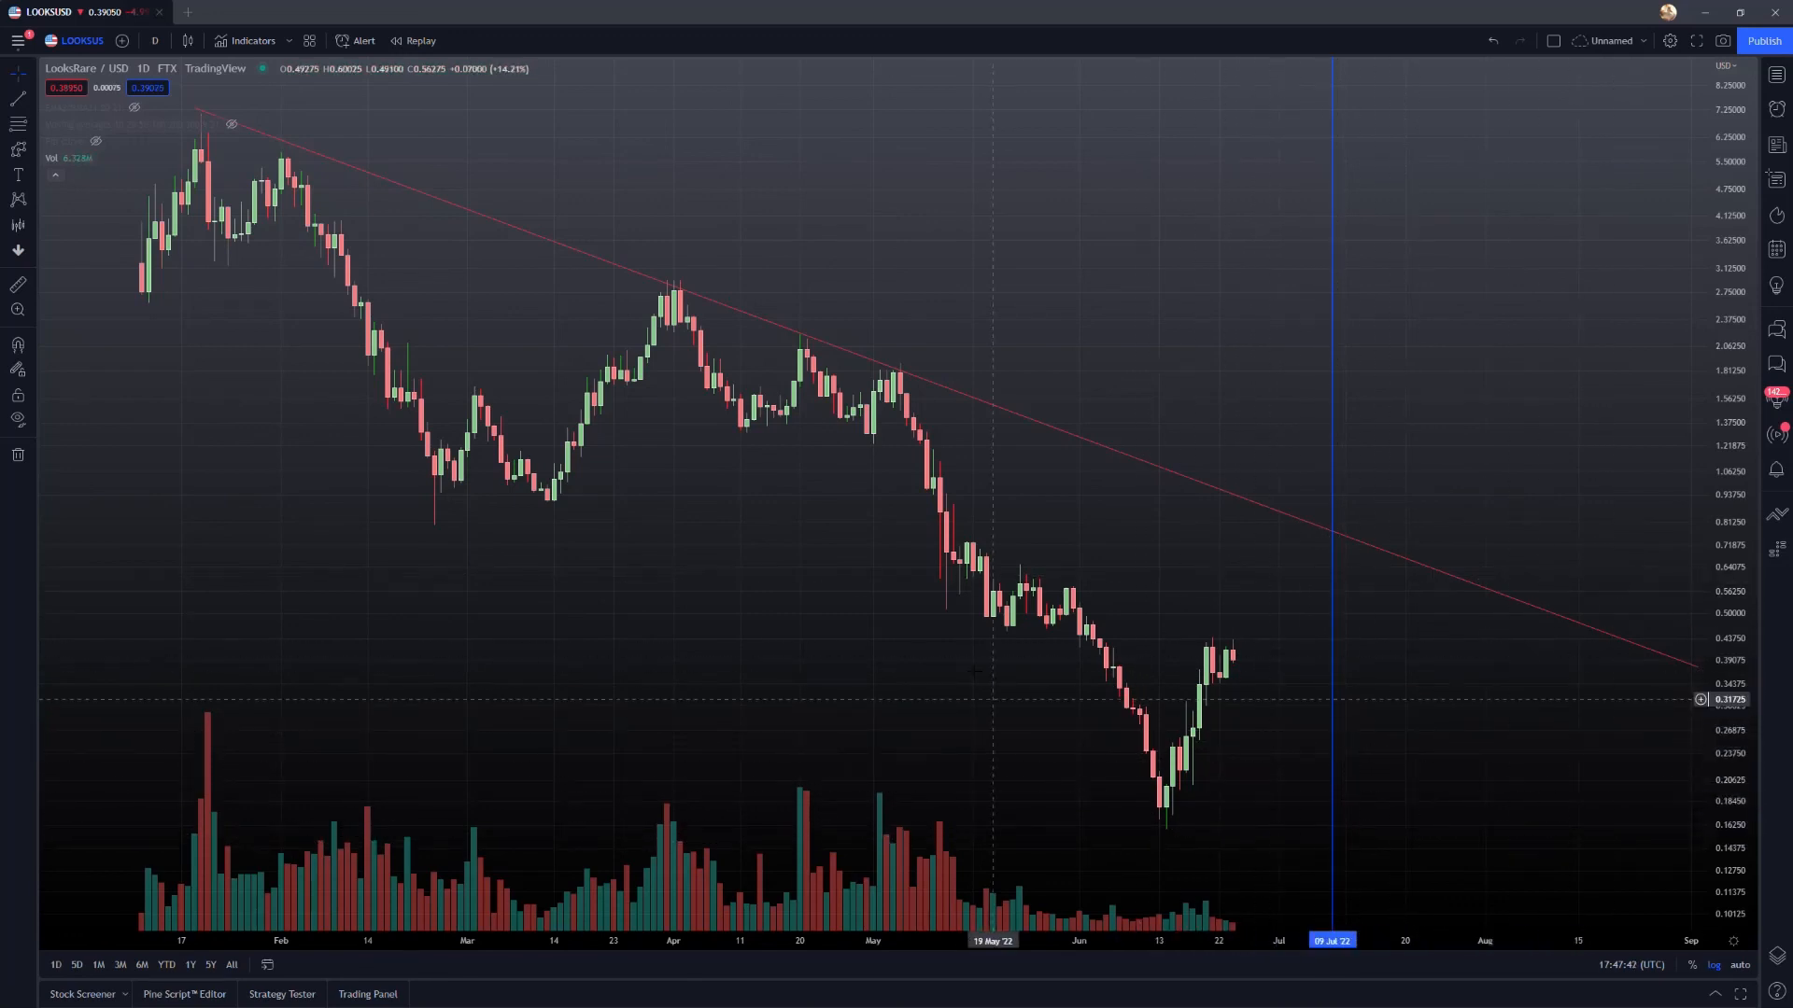
mouse_move(1165, 692)
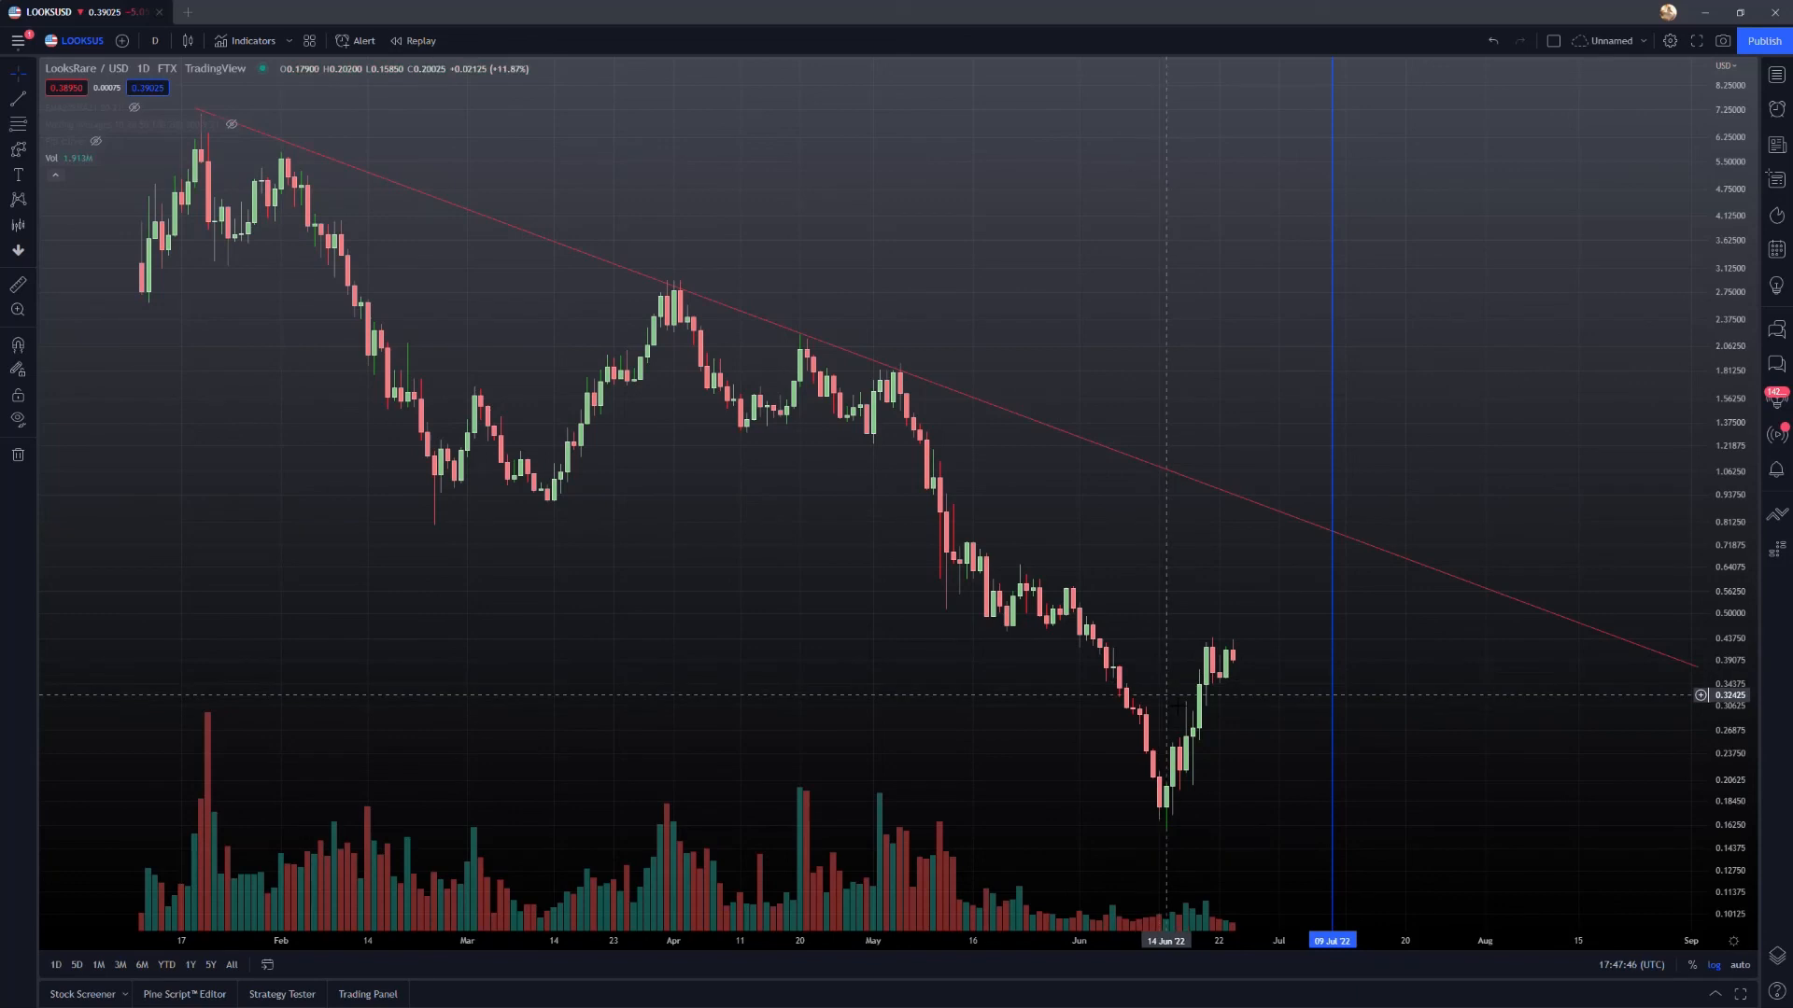
mouse_move(1675, 215)
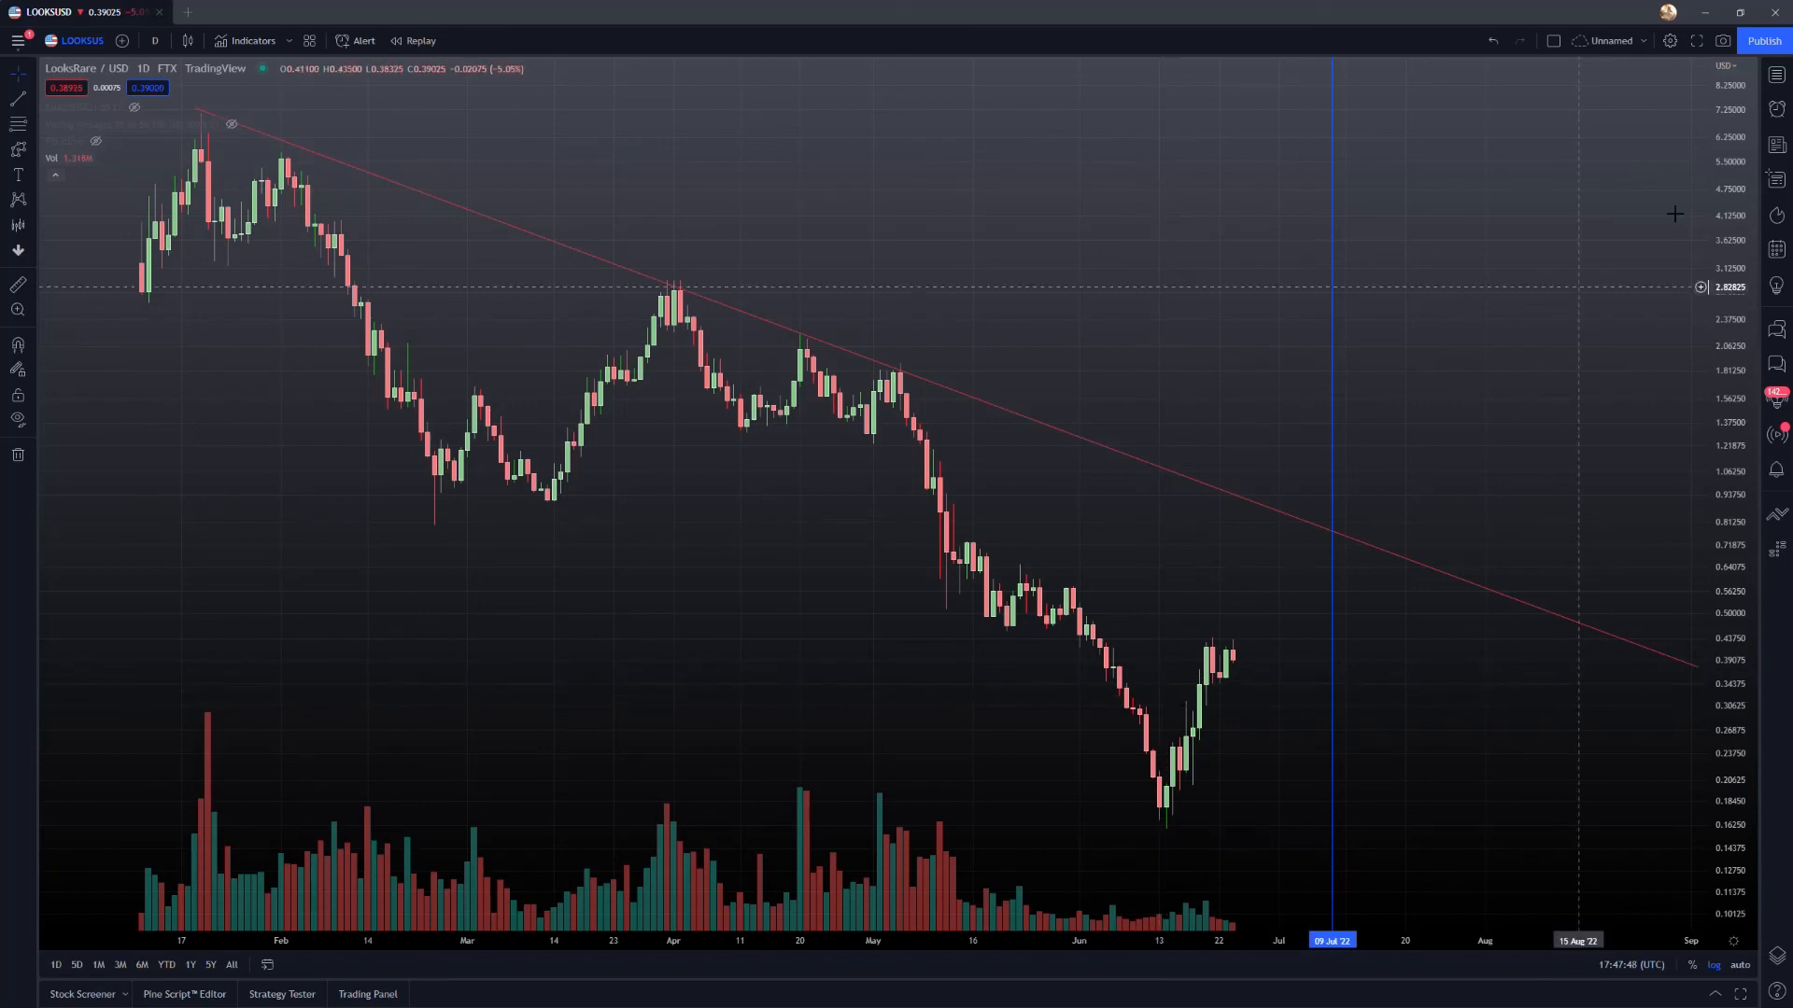